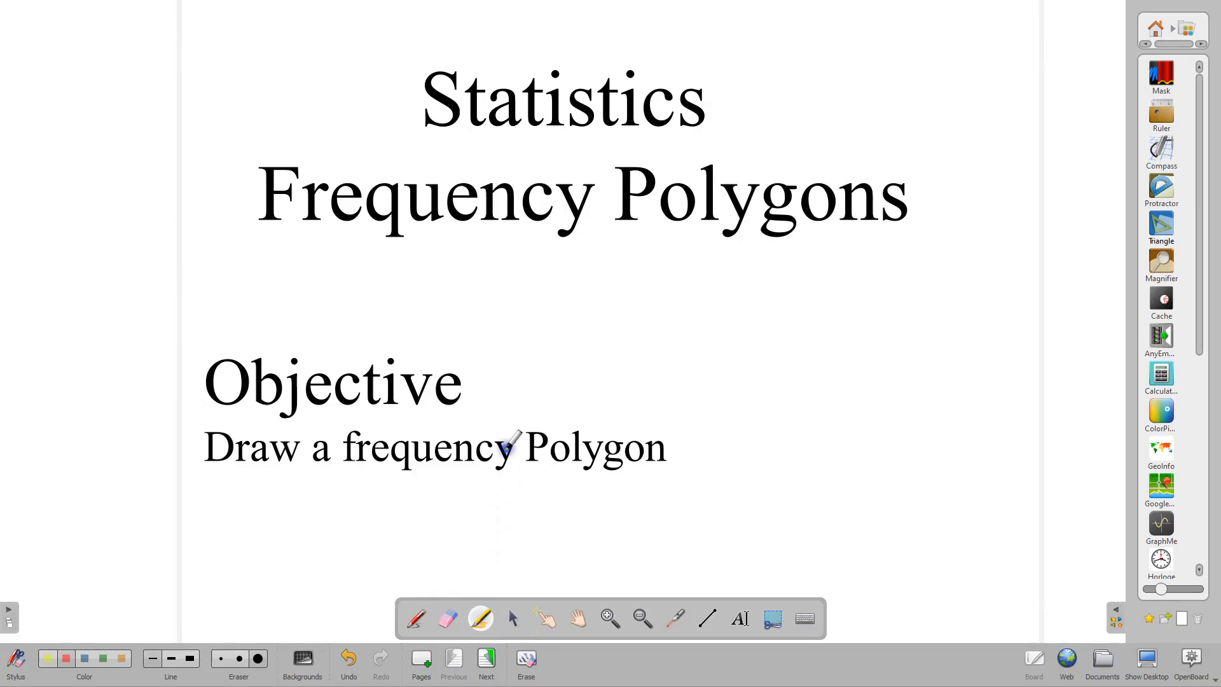
{"action": "mouse_move", "coordinate": [517, 359]}
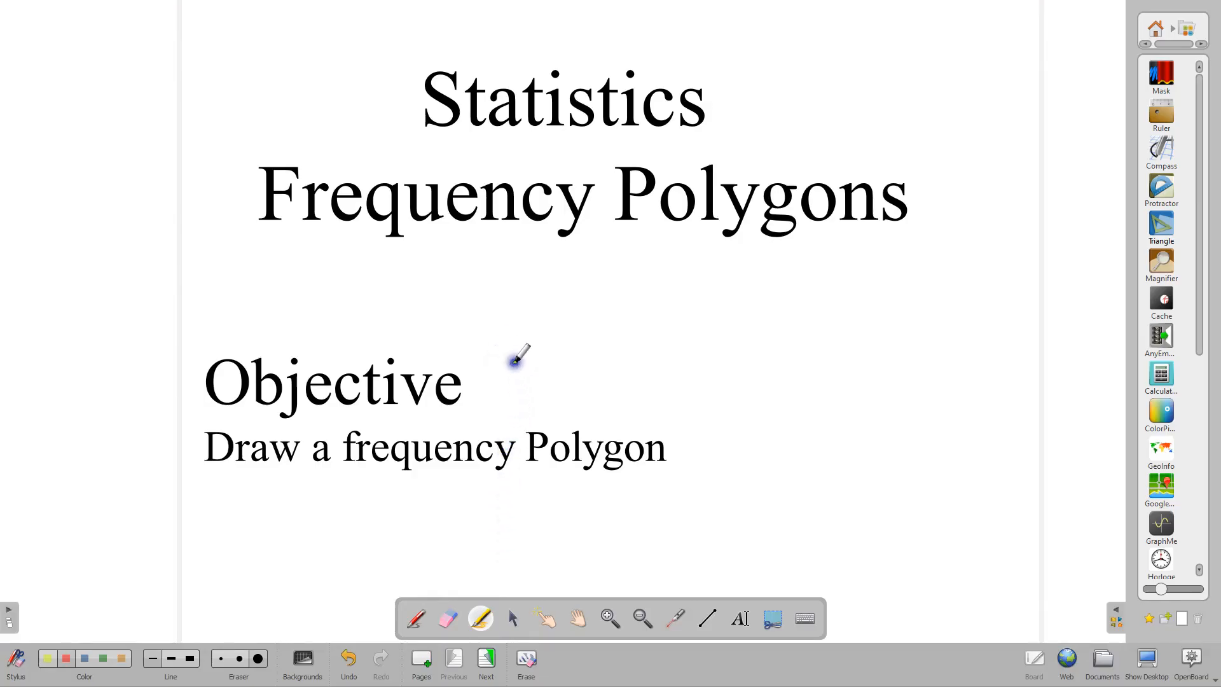
{"action": "mouse_move", "coordinate": [486, 662]}
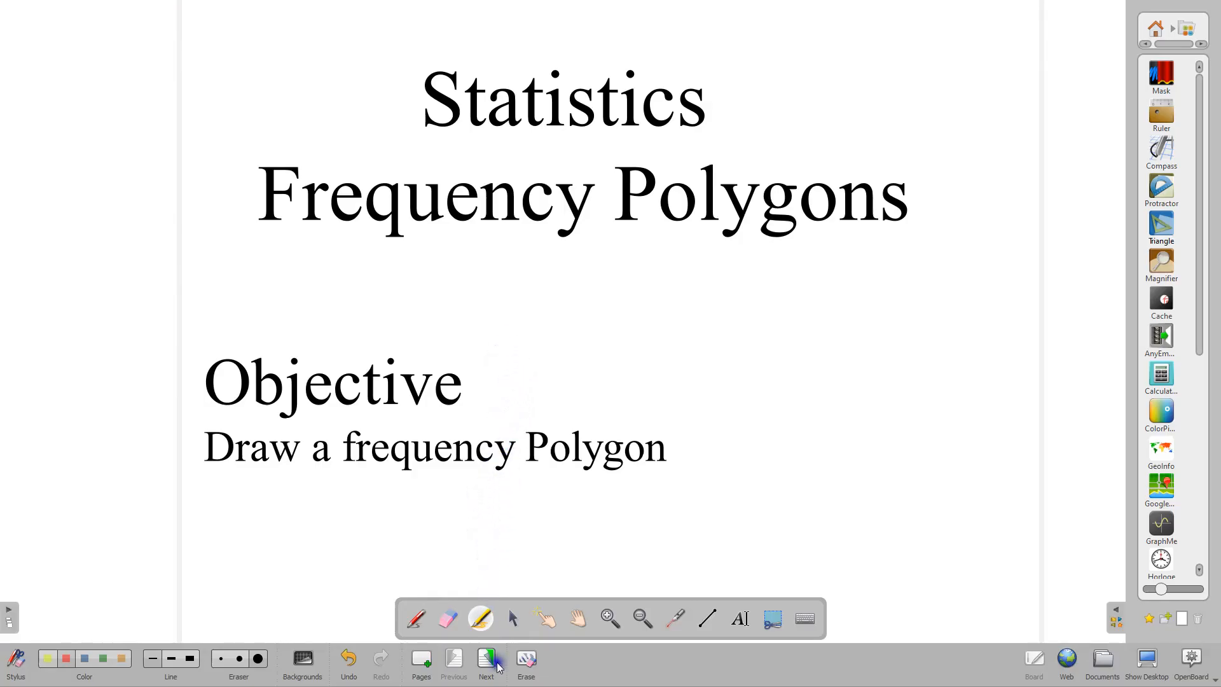
Go to page 2 showing the frequency polygon definition with midpoints and frequencies
{"action": "left_click", "coordinate": [485, 662]}
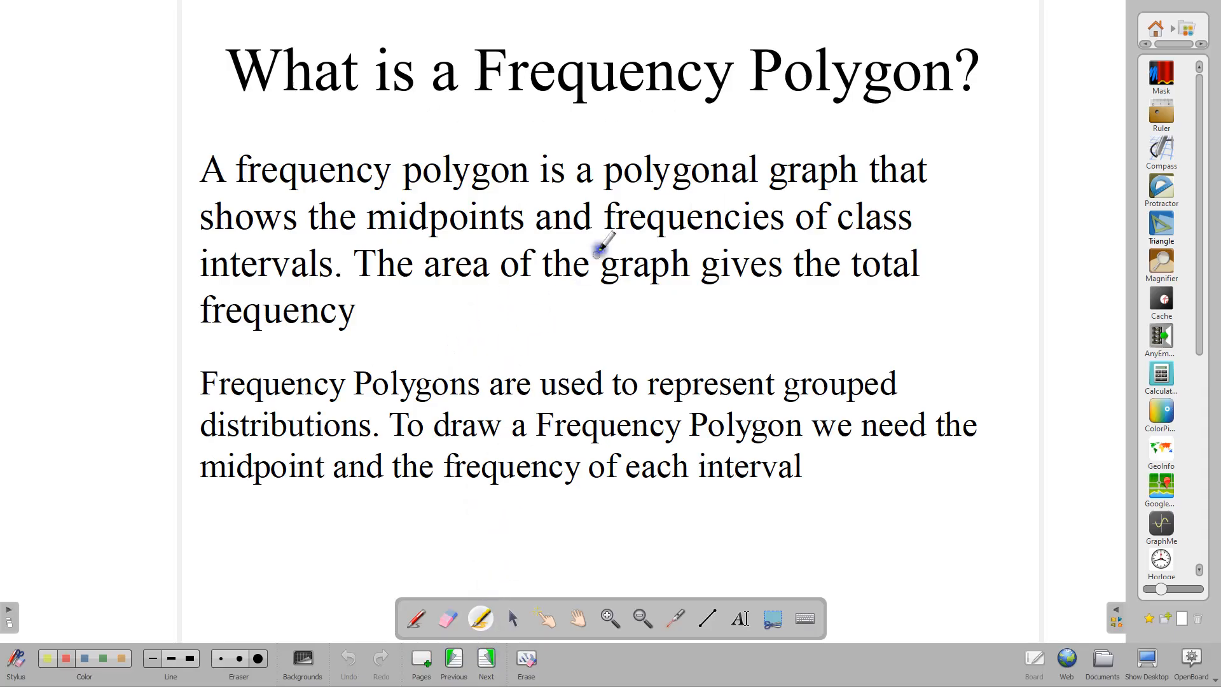
{"action": "mouse_move", "coordinate": [639, 184]}
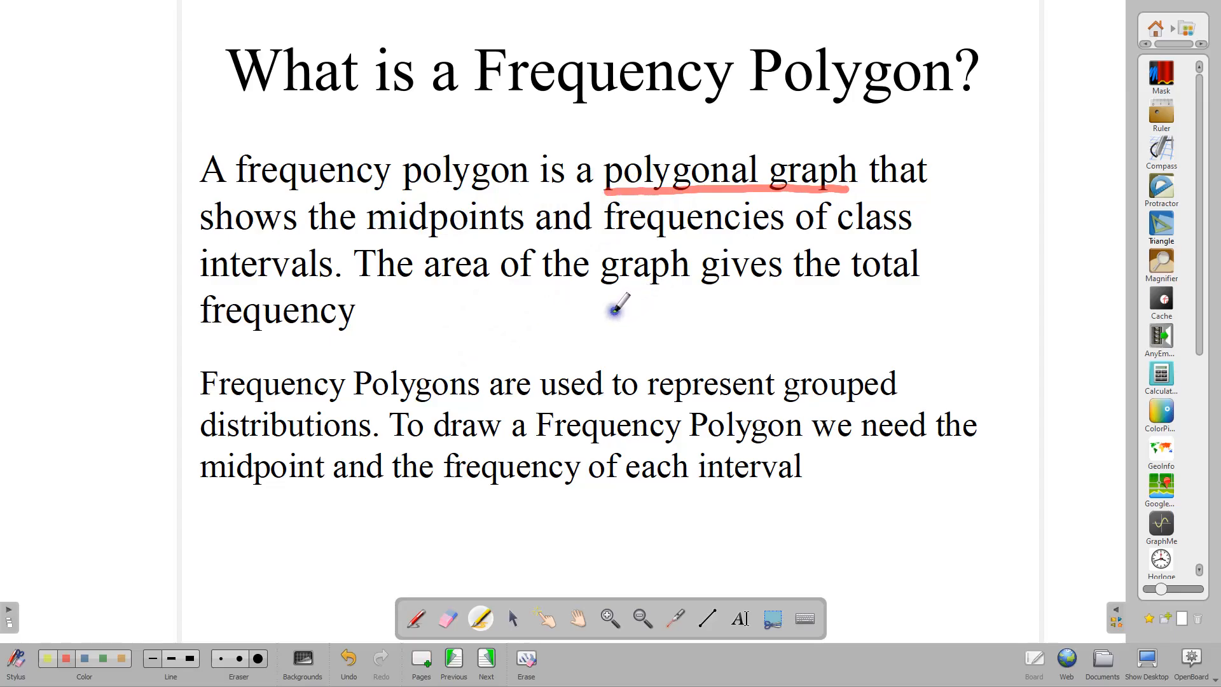
{"action": "mouse_move", "coordinate": [613, 307]}
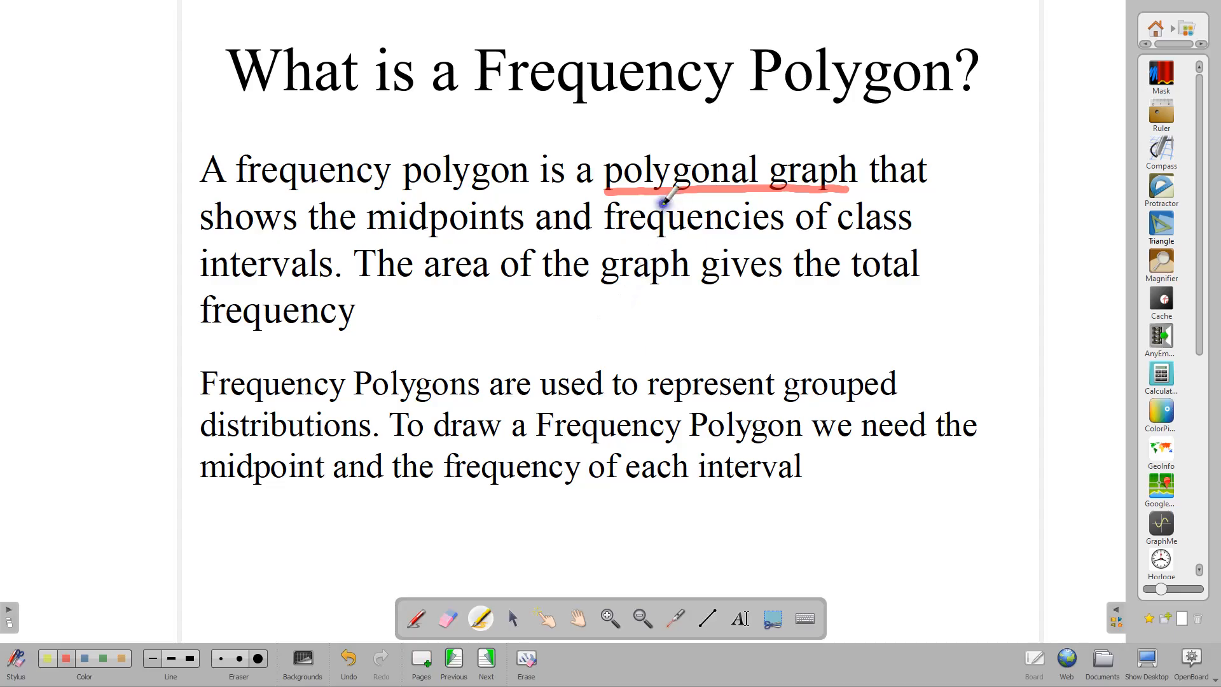
{"action": "mouse_move", "coordinate": [642, 238]}
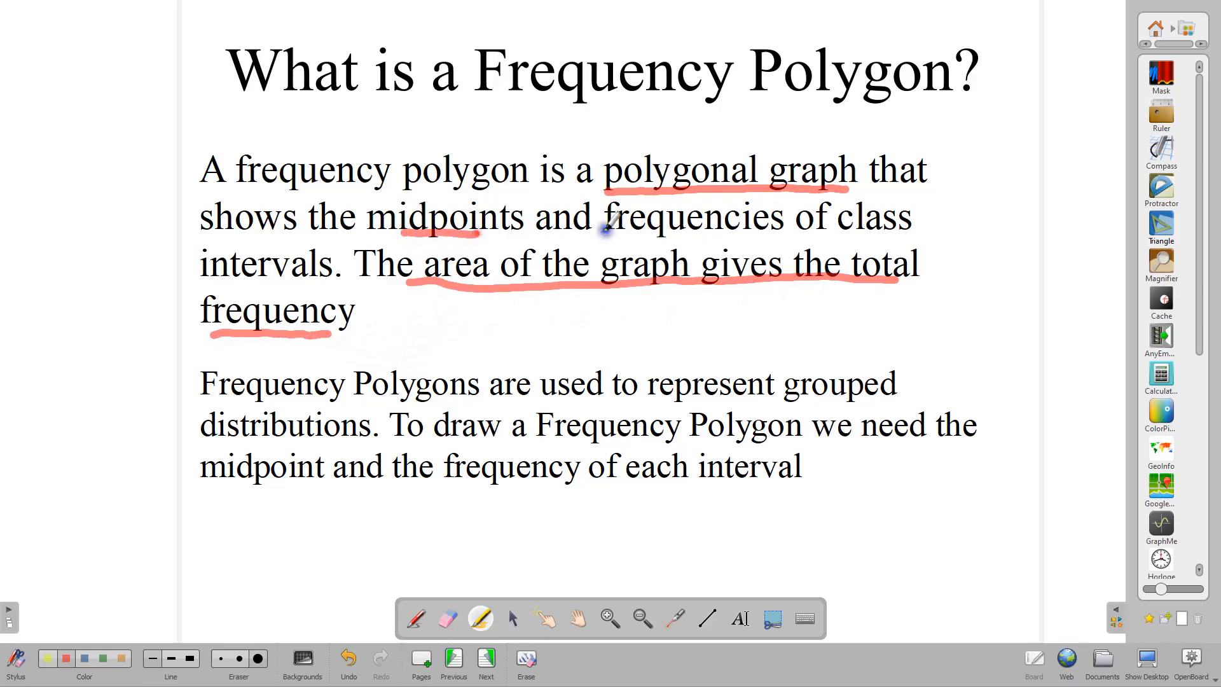
{"action": "mouse_move", "coordinate": [595, 272]}
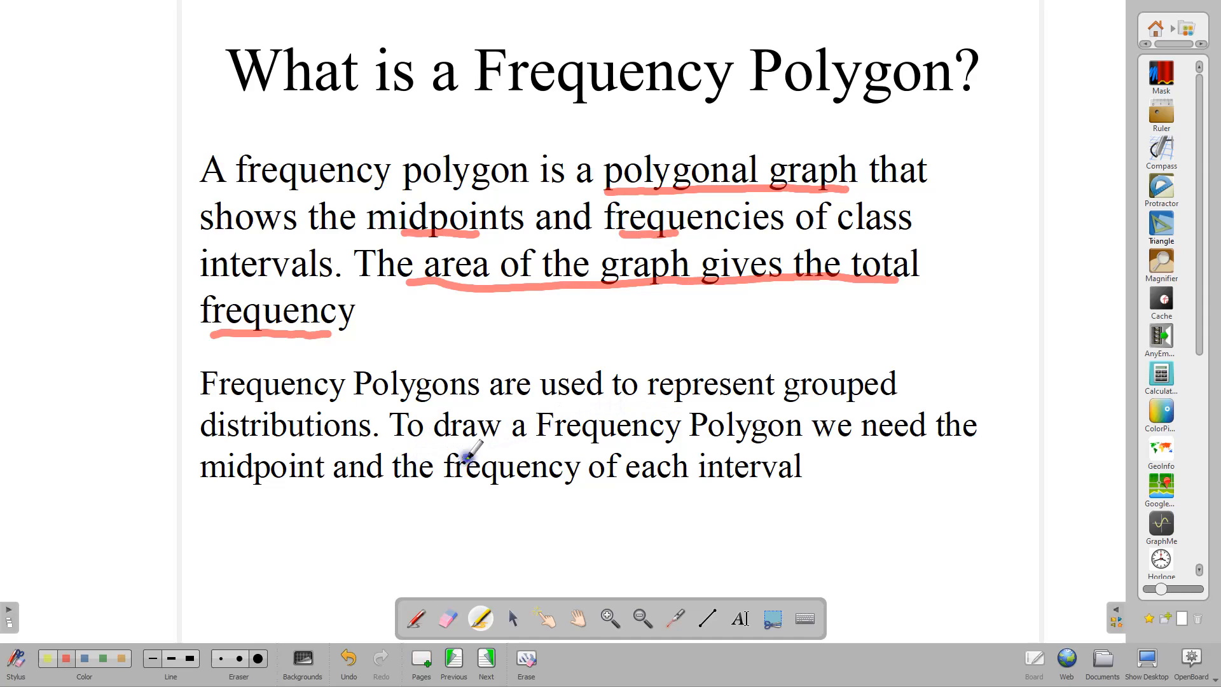
{"action": "mouse_move", "coordinate": [657, 448]}
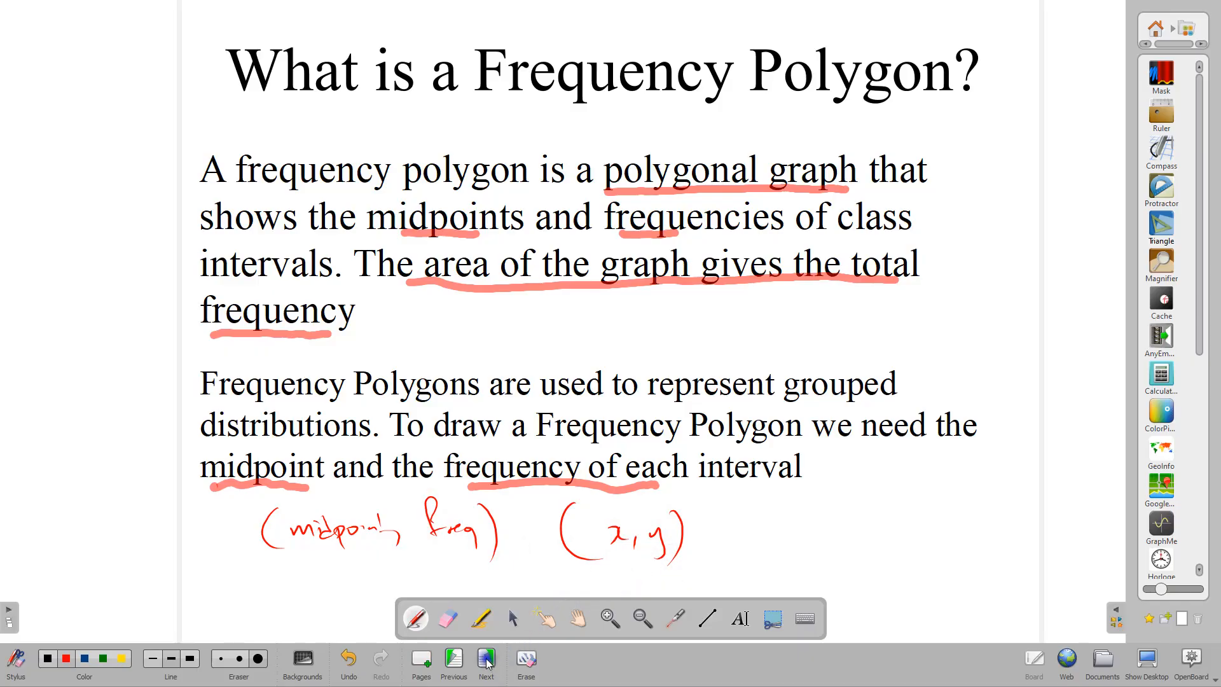
Show the charity fun run example, circle its midpoints in red and mark the endpoints in green
{"action": "left_click", "coordinate": [485, 657]}
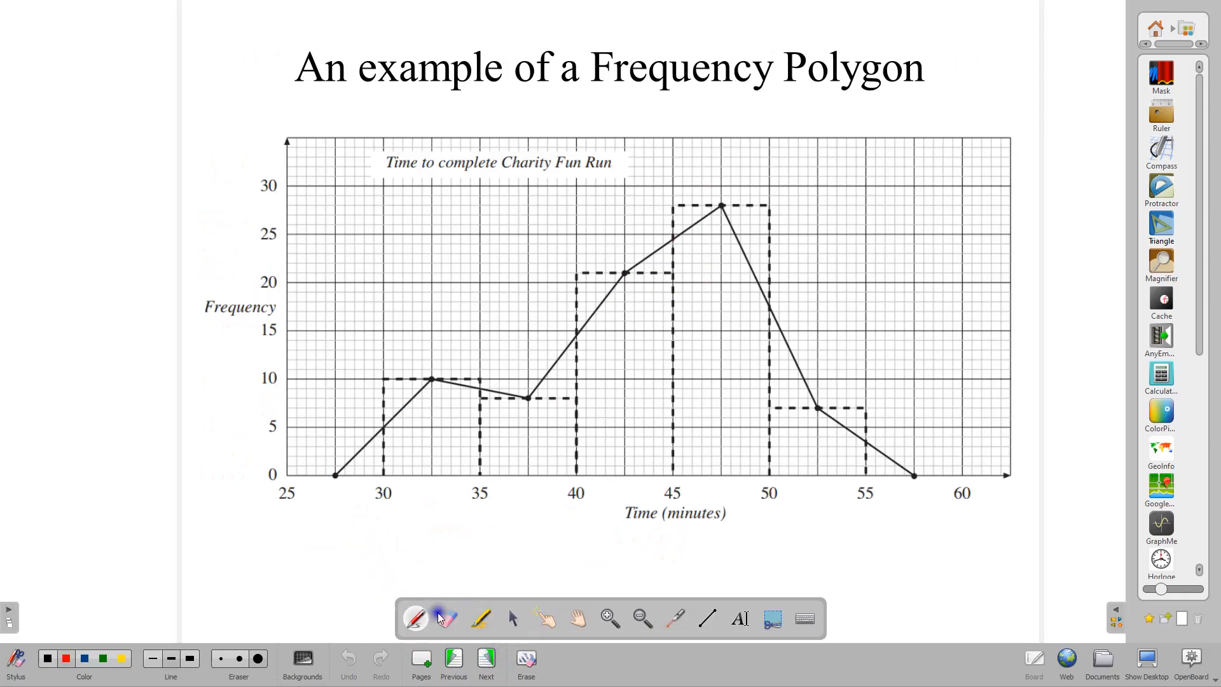
{"action": "left_click", "coordinate": [481, 618]}
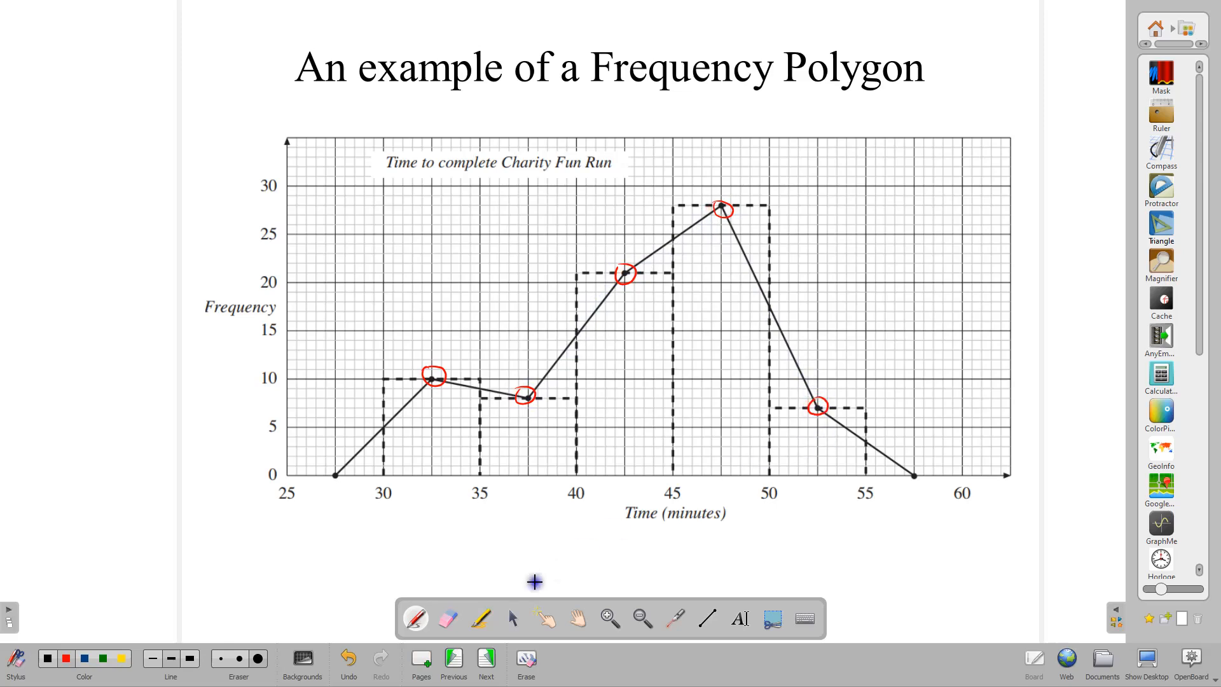
{"action": "left_click", "coordinate": [480, 618]}
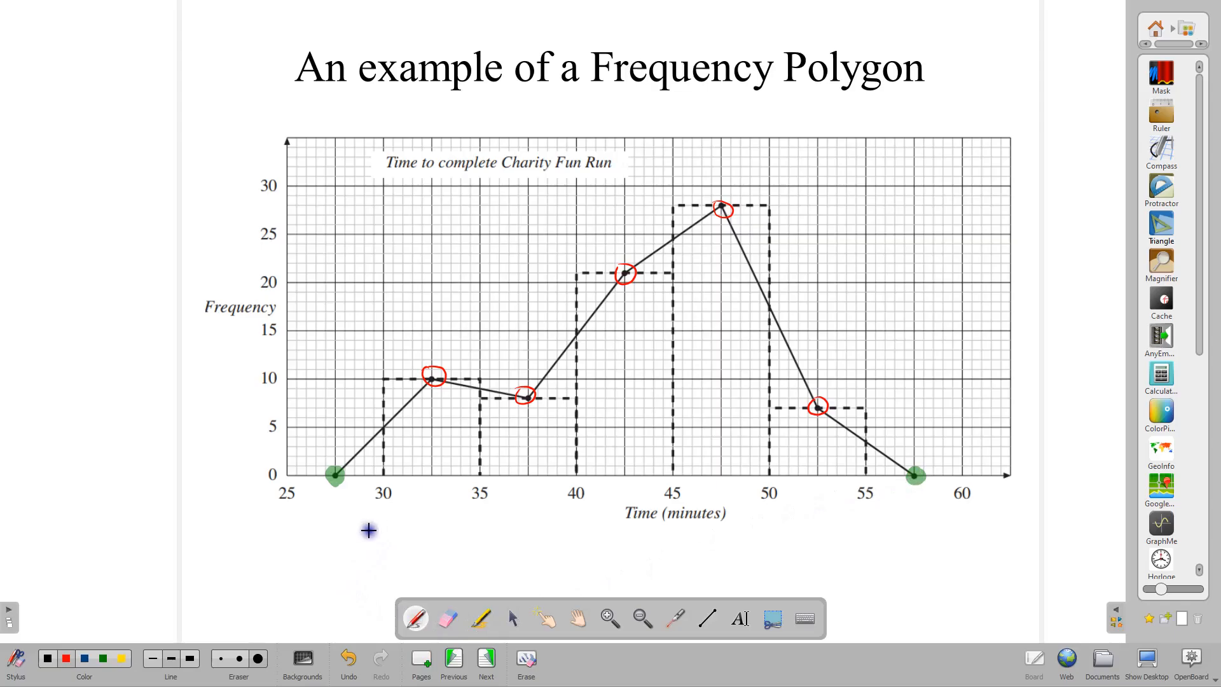
{"action": "mouse_move", "coordinate": [490, 525]}
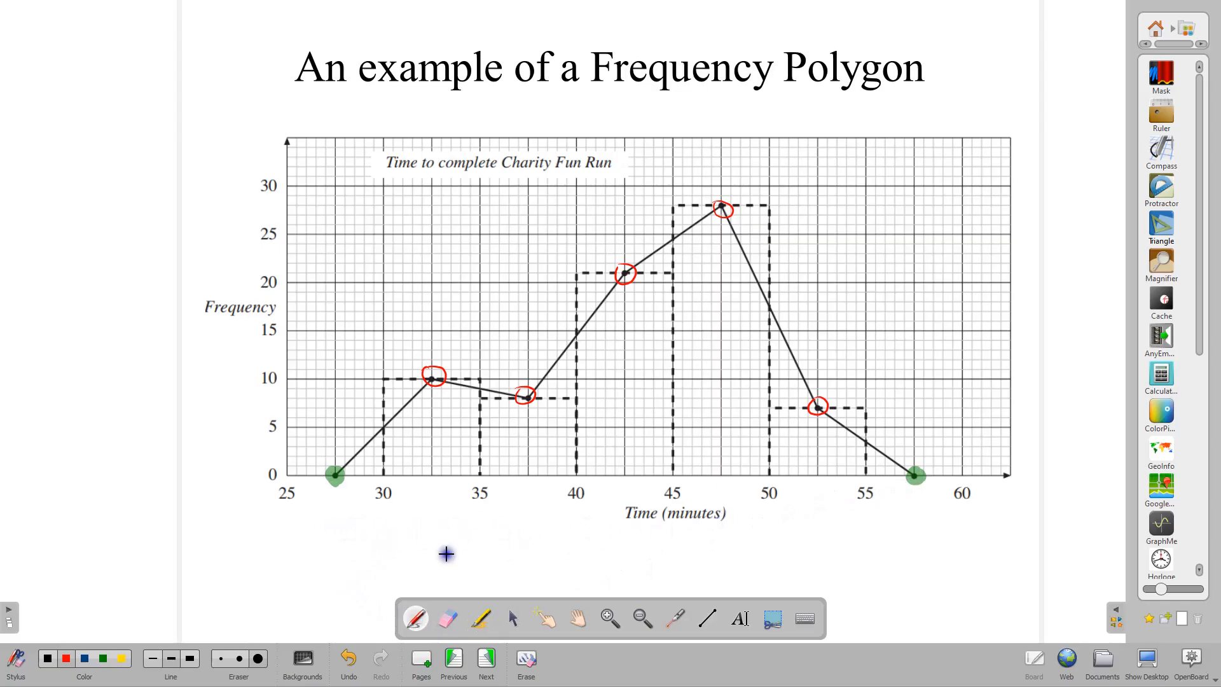
{"action": "mouse_move", "coordinate": [863, 525]}
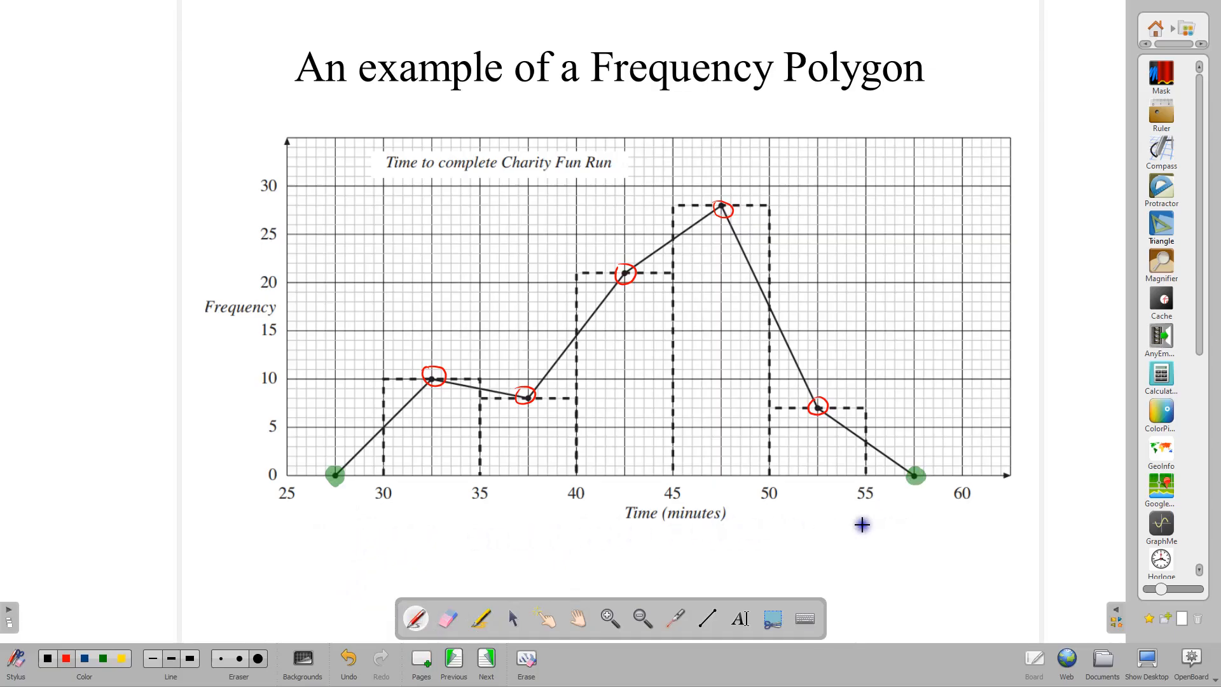
{"action": "mouse_move", "coordinate": [904, 532]}
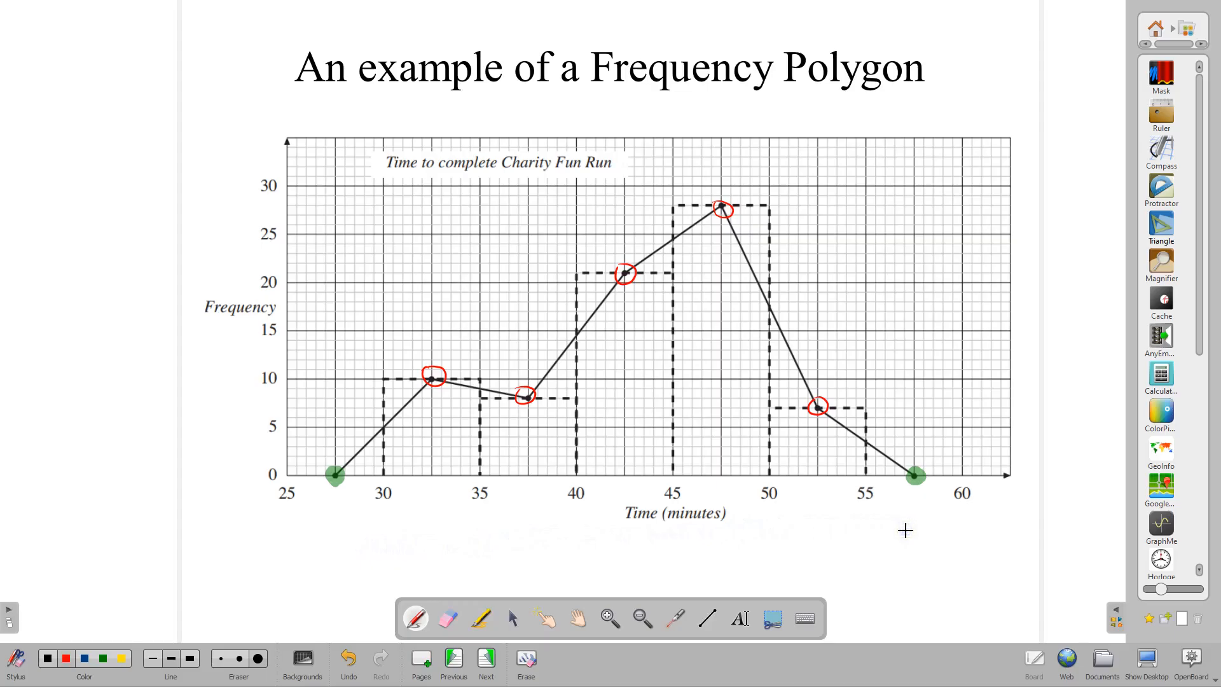
{"action": "mouse_move", "coordinate": [662, 532]}
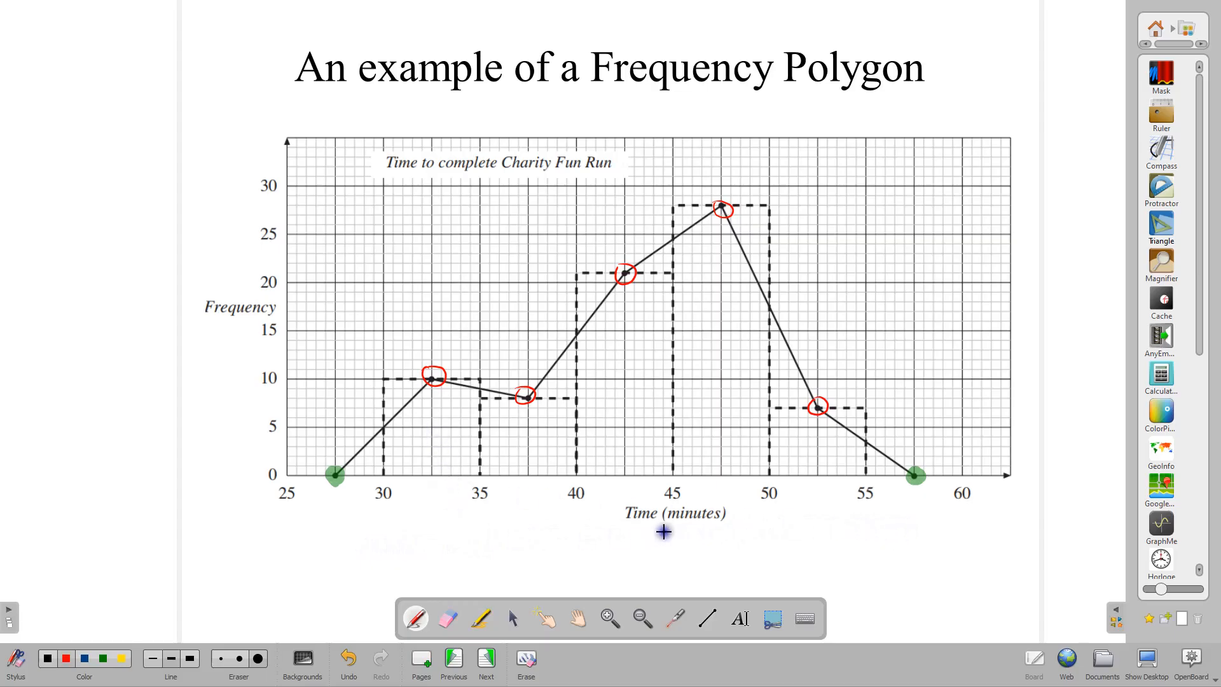
{"action": "mouse_move", "coordinate": [370, 520]}
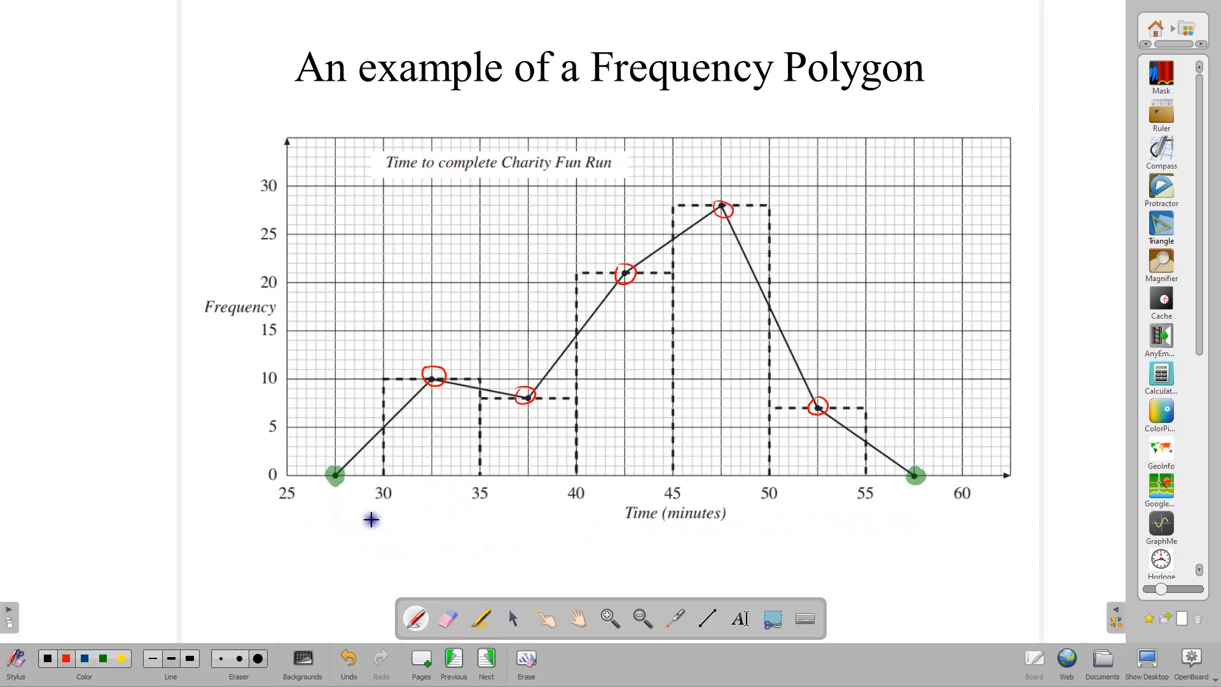
{"action": "mouse_move", "coordinate": [321, 505]}
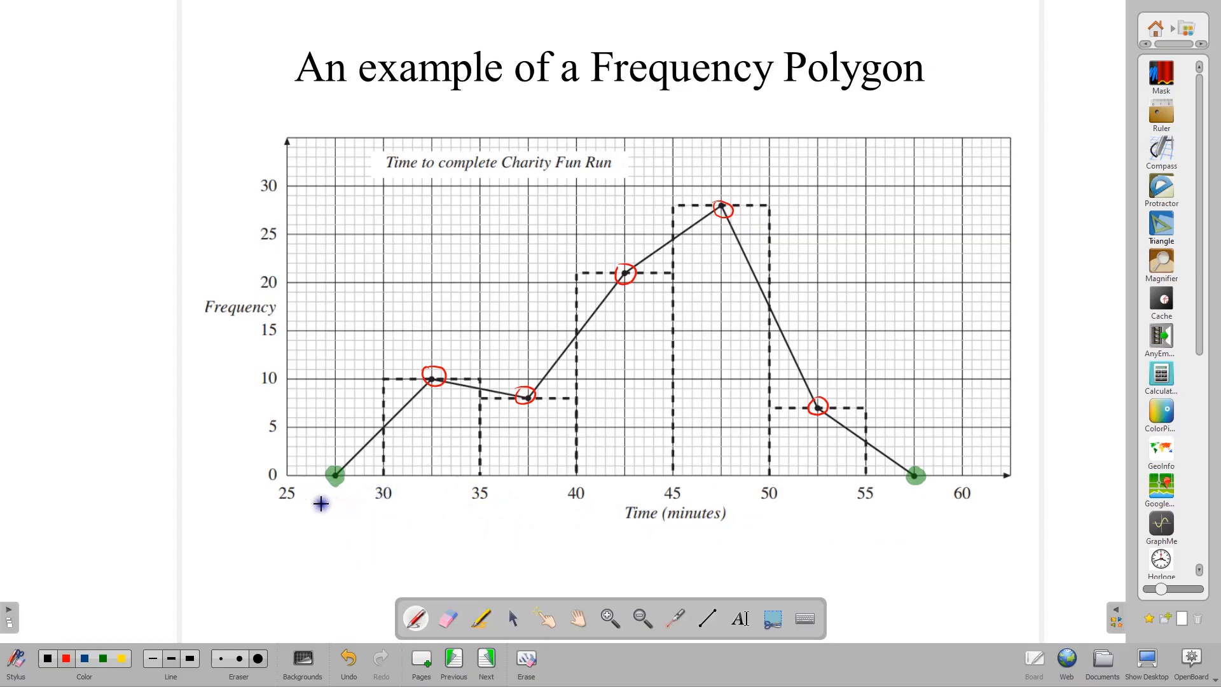
{"action": "mouse_move", "coordinate": [598, 496]}
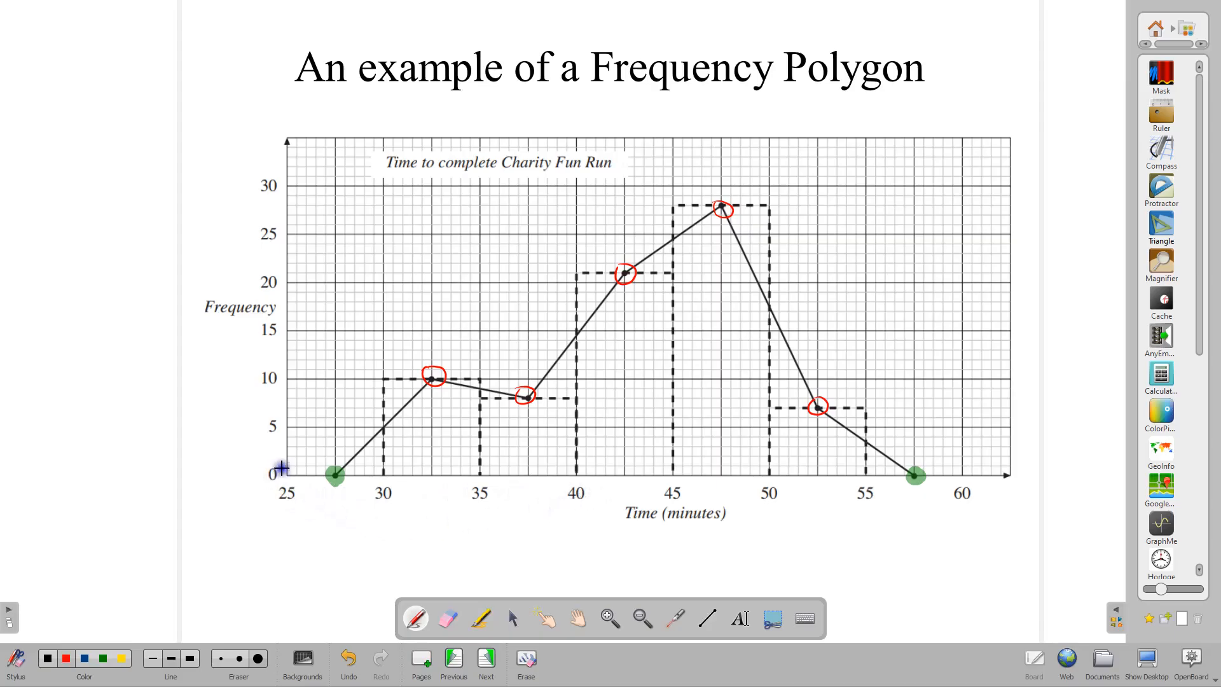
{"action": "mouse_move", "coordinate": [275, 407]}
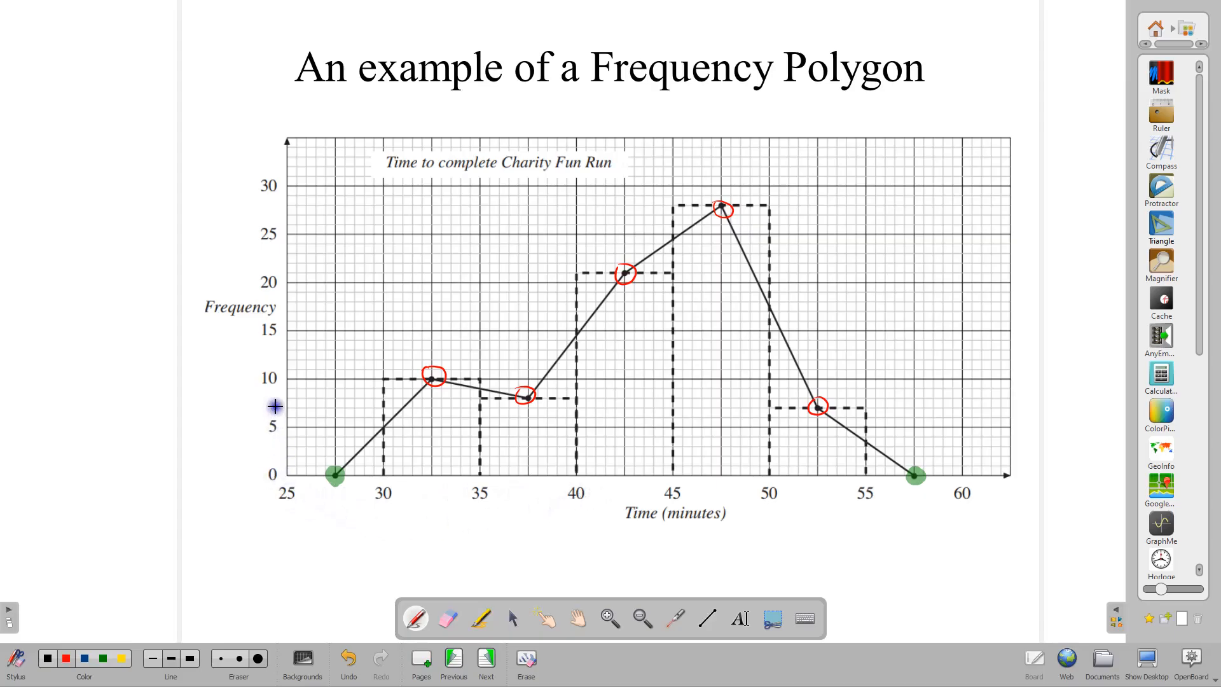
{"action": "mouse_move", "coordinate": [318, 526]}
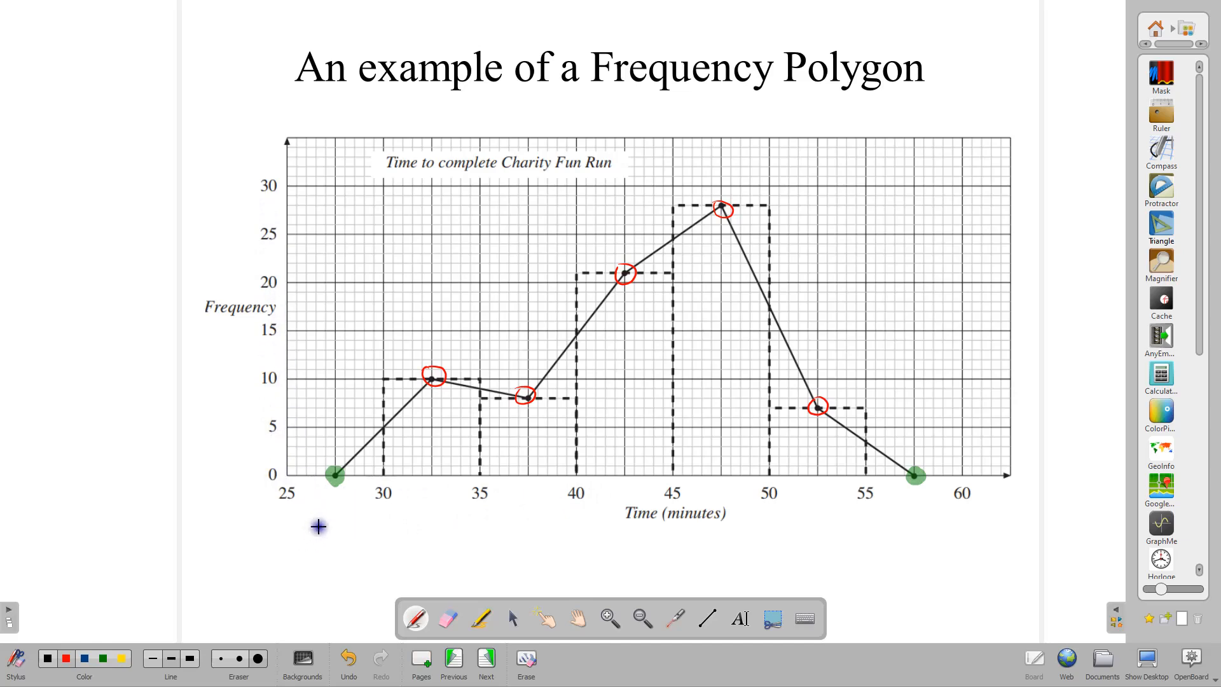
{"action": "mouse_move", "coordinate": [580, 515]}
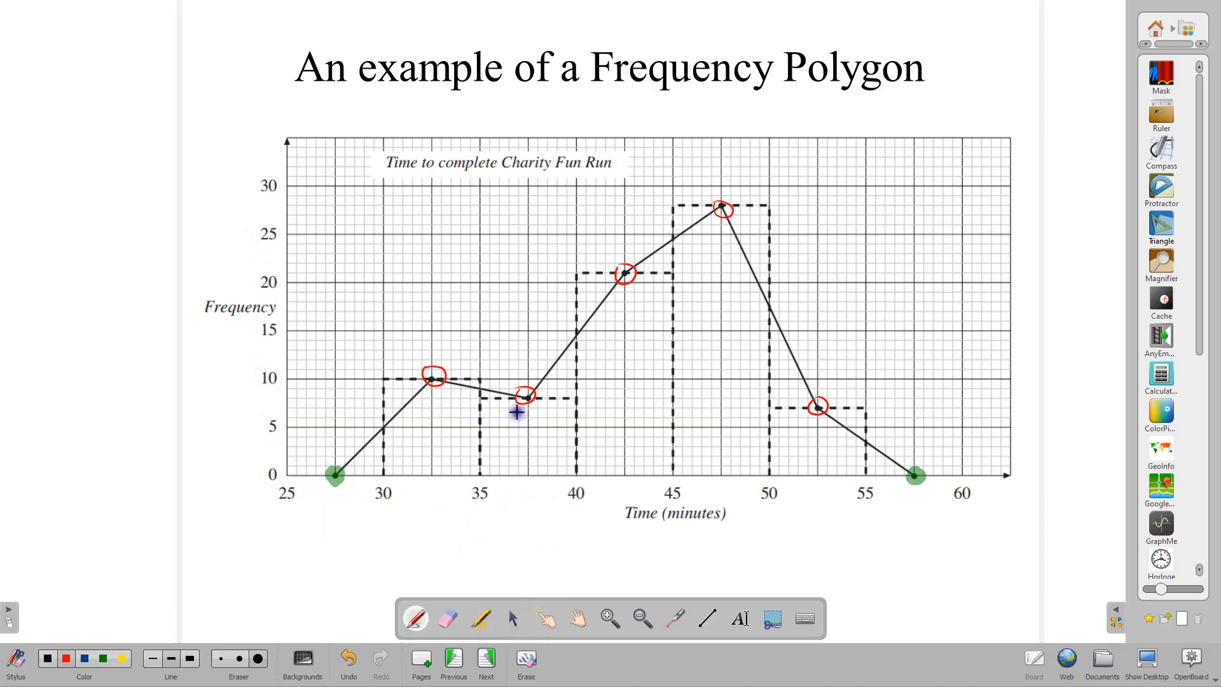
{"action": "mouse_move", "coordinate": [792, 377]}
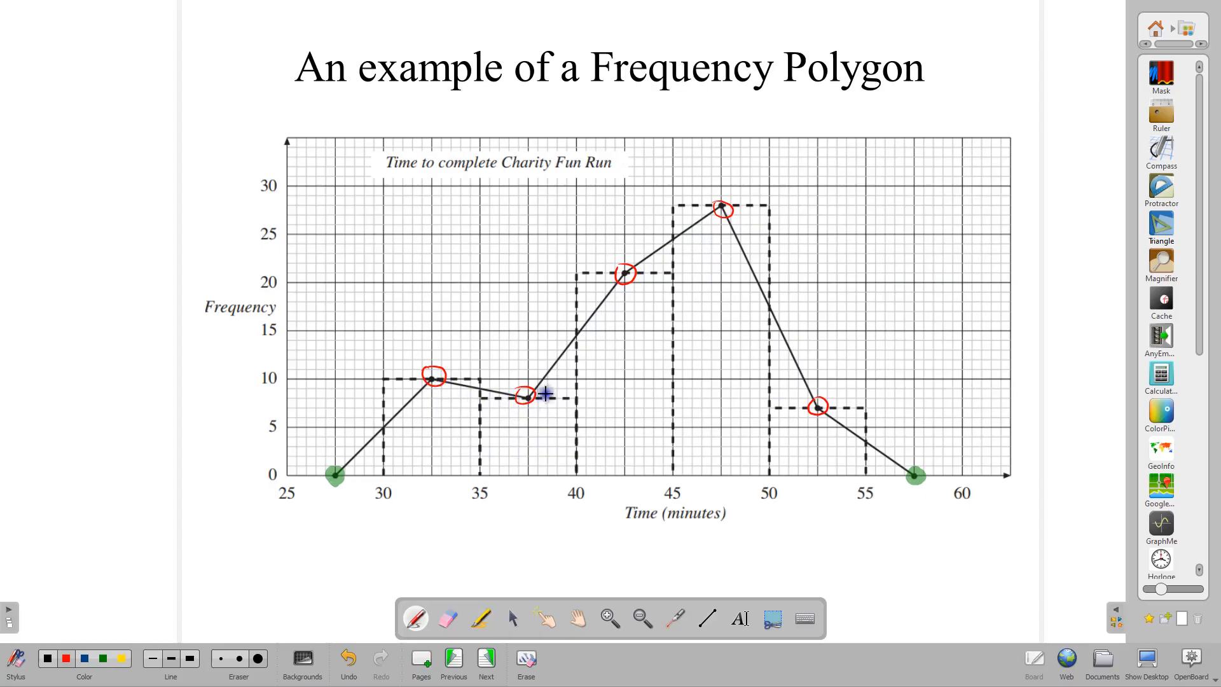
{"action": "mouse_move", "coordinate": [615, 373]}
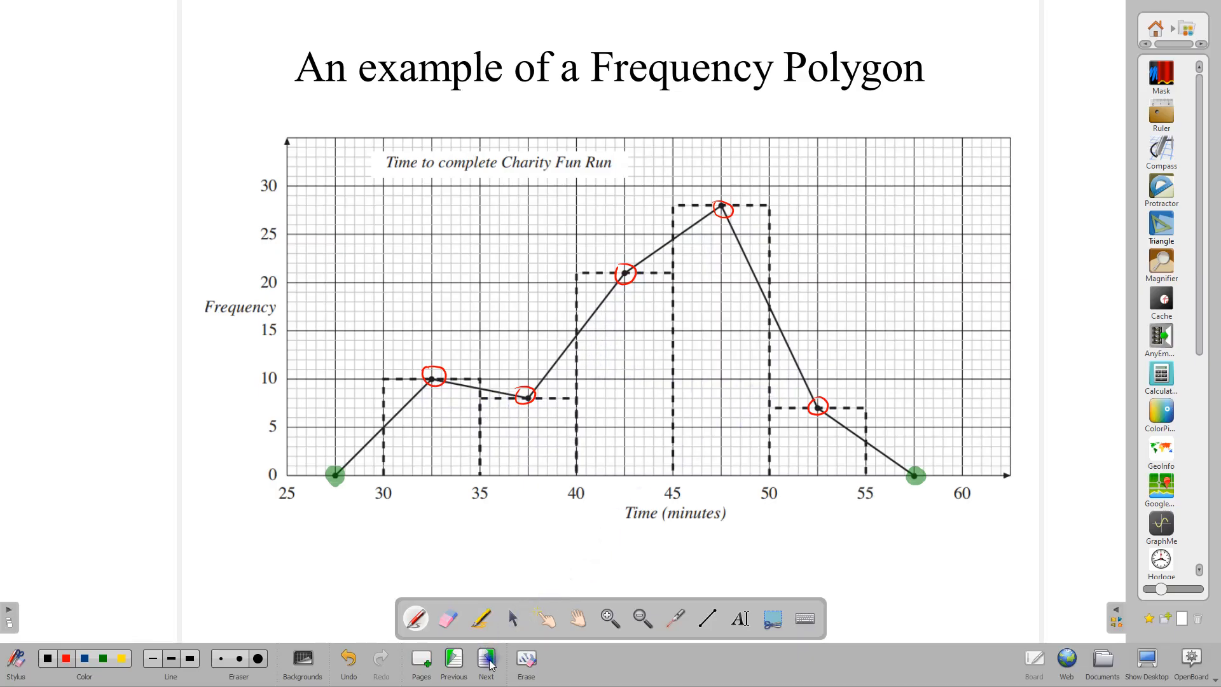
On the 400 m race question, write (50+54)/2 = 104/2 = 52 beside the table in red
{"action": "left_click", "coordinate": [485, 662]}
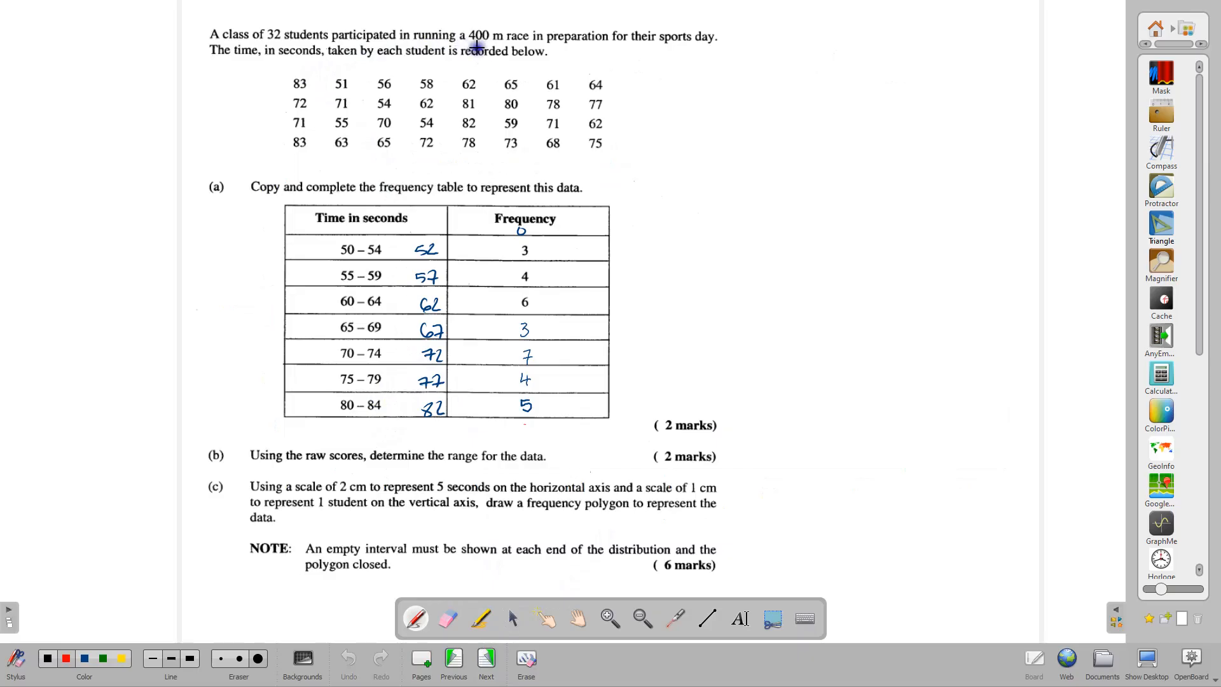
{"action": "mouse_move", "coordinate": [580, 47]}
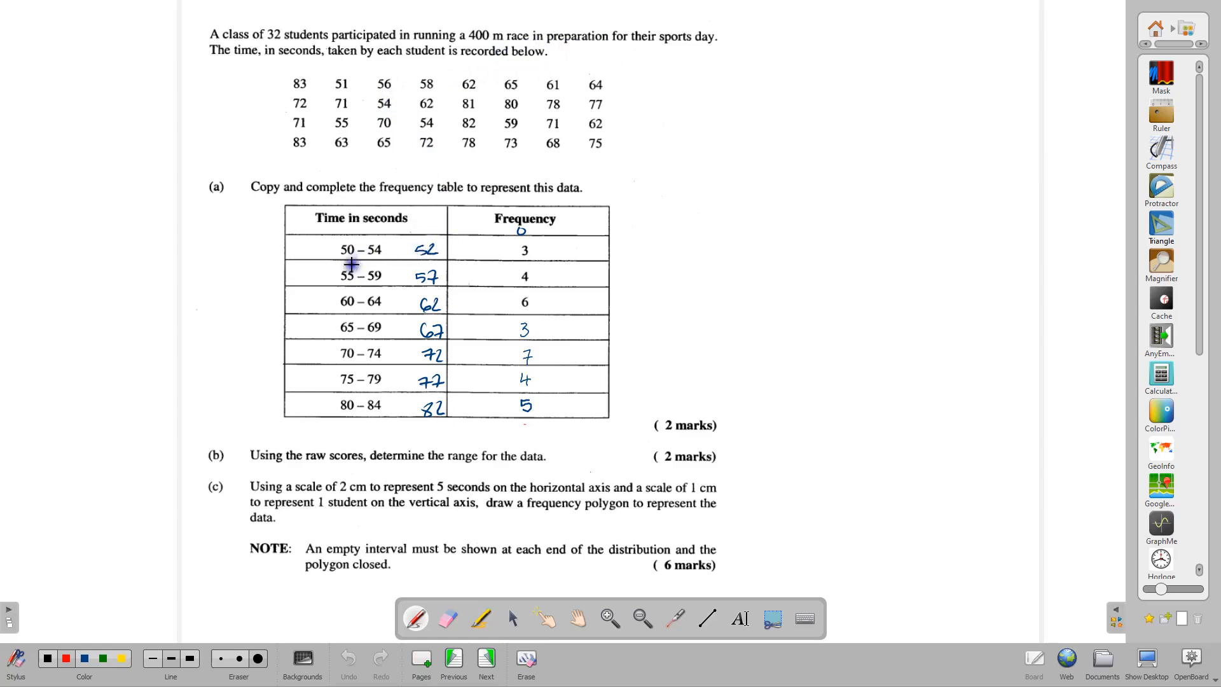
{"action": "mouse_move", "coordinate": [391, 369]}
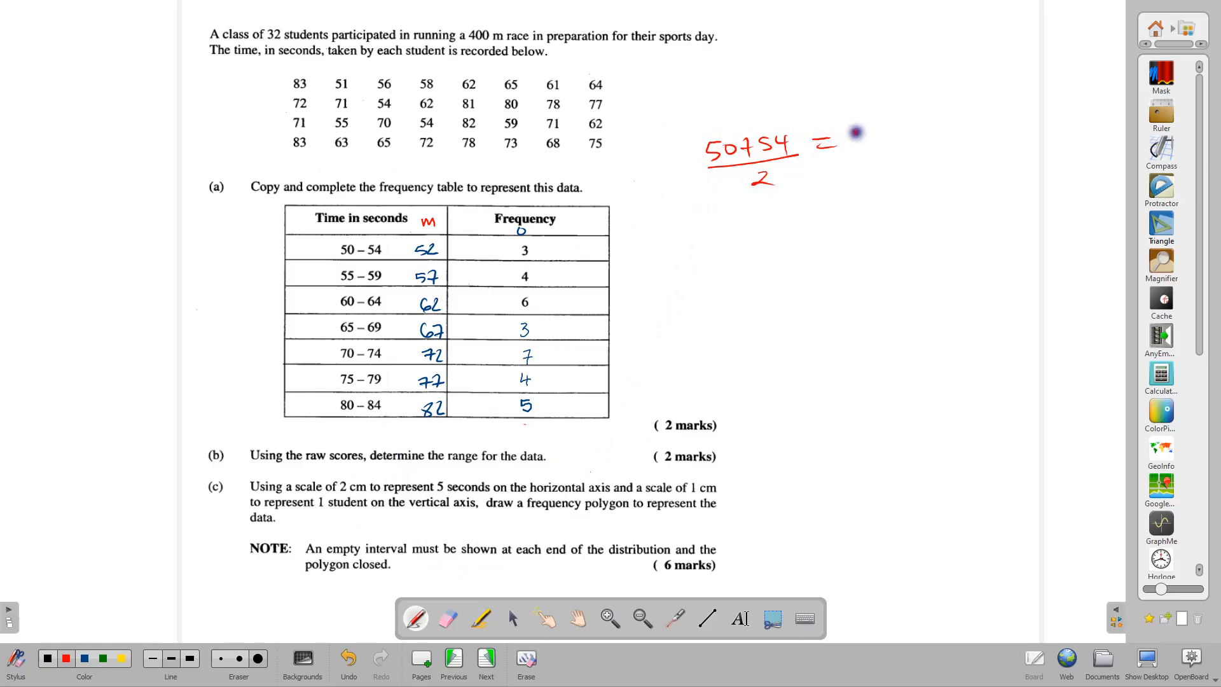
{"action": "type", "text": "104"}
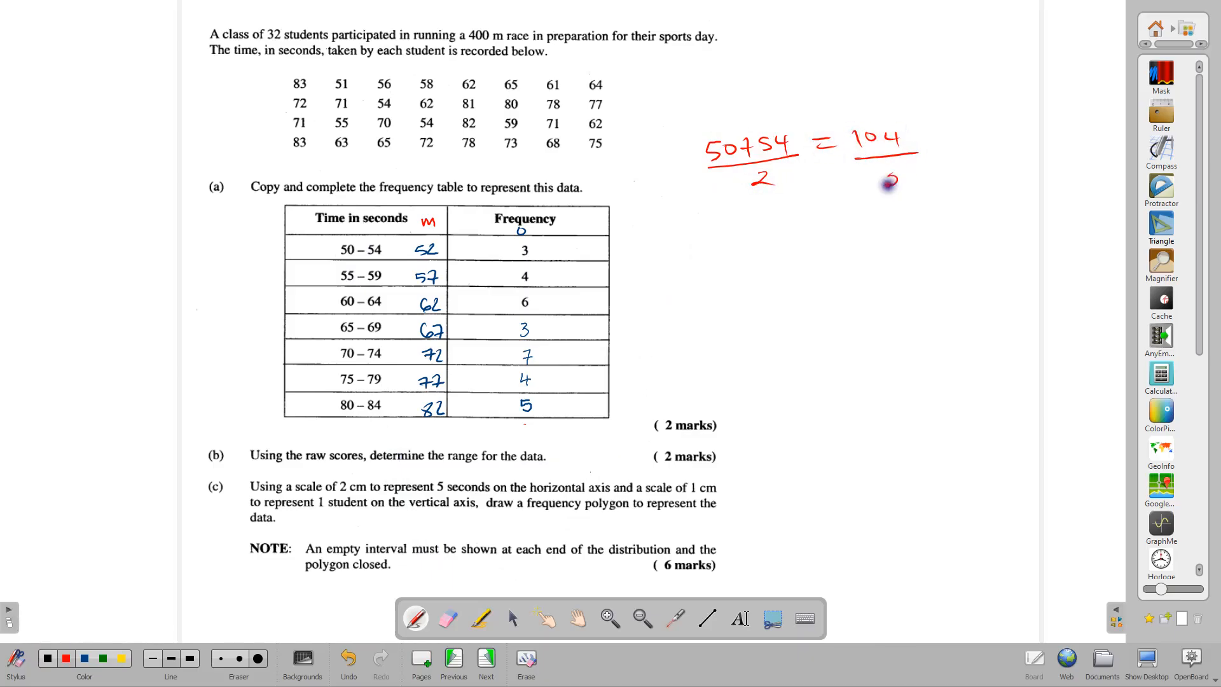
{"action": "type", "text": "=52"}
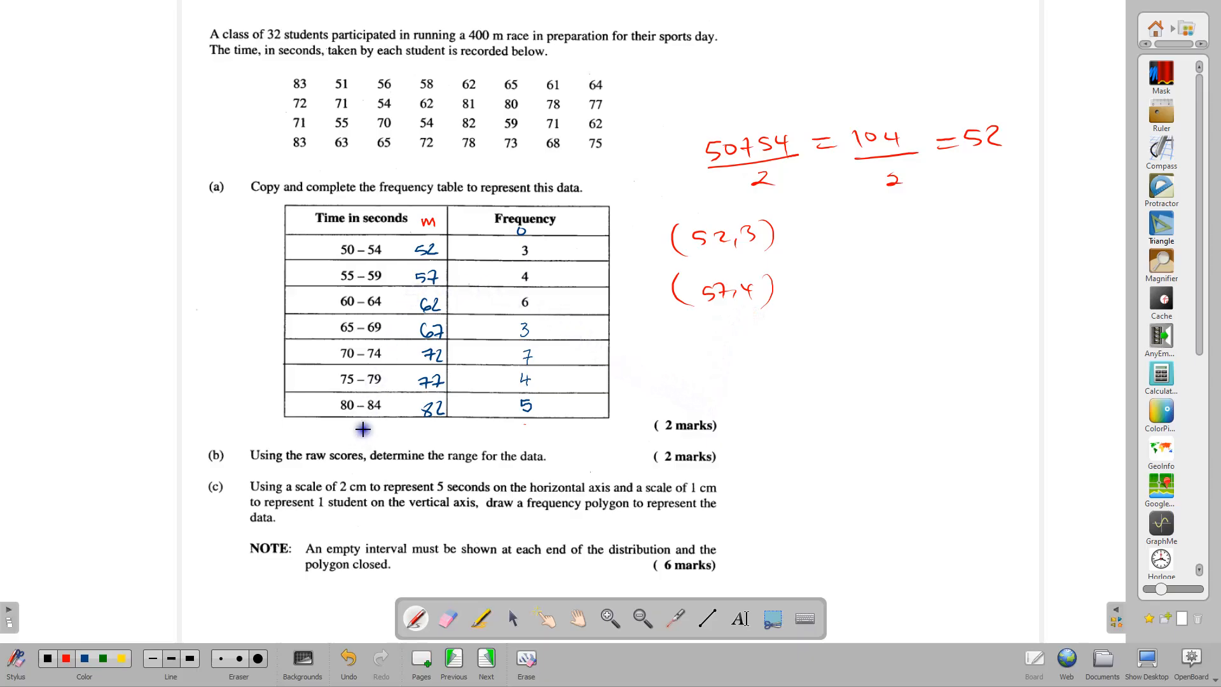
{"action": "mouse_move", "coordinate": [317, 251]}
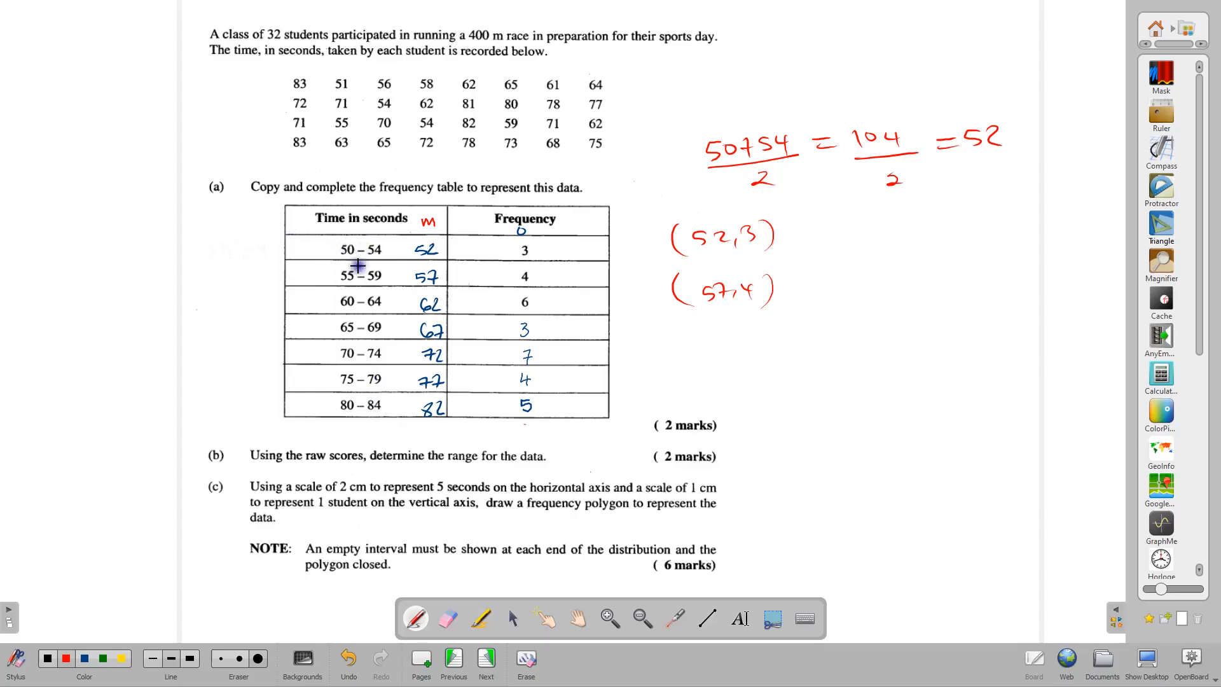
{"action": "mouse_move", "coordinate": [230, 238]}
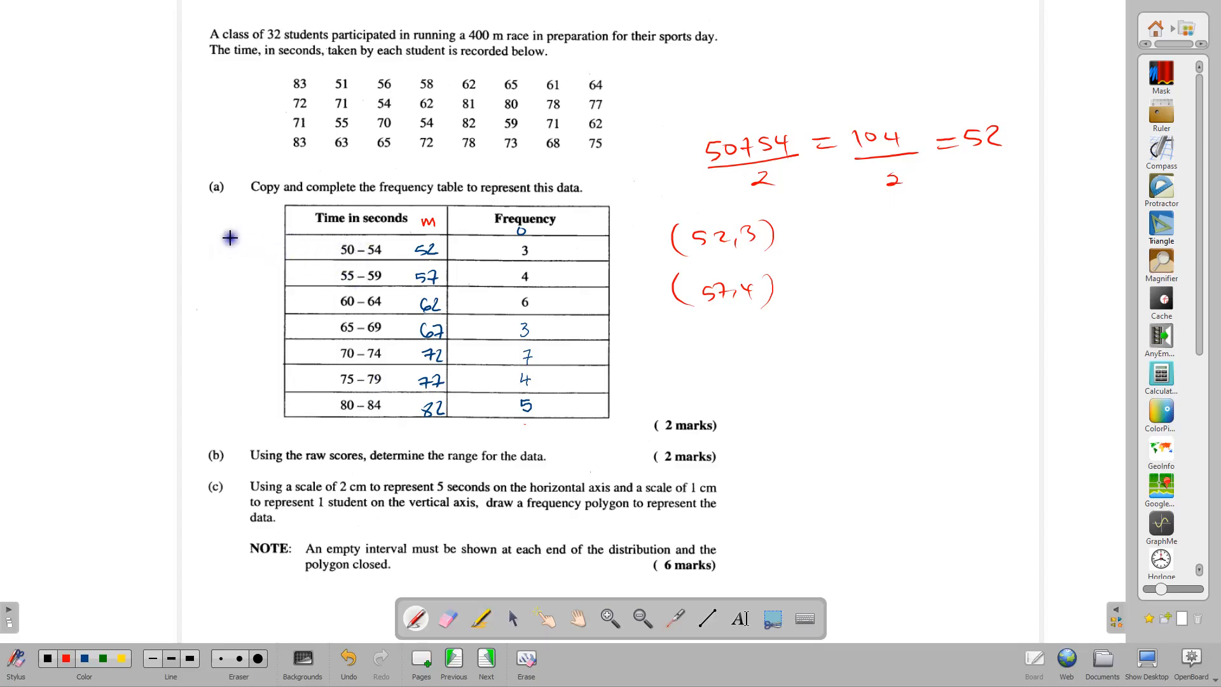
{"action": "mouse_move", "coordinate": [196, 241]}
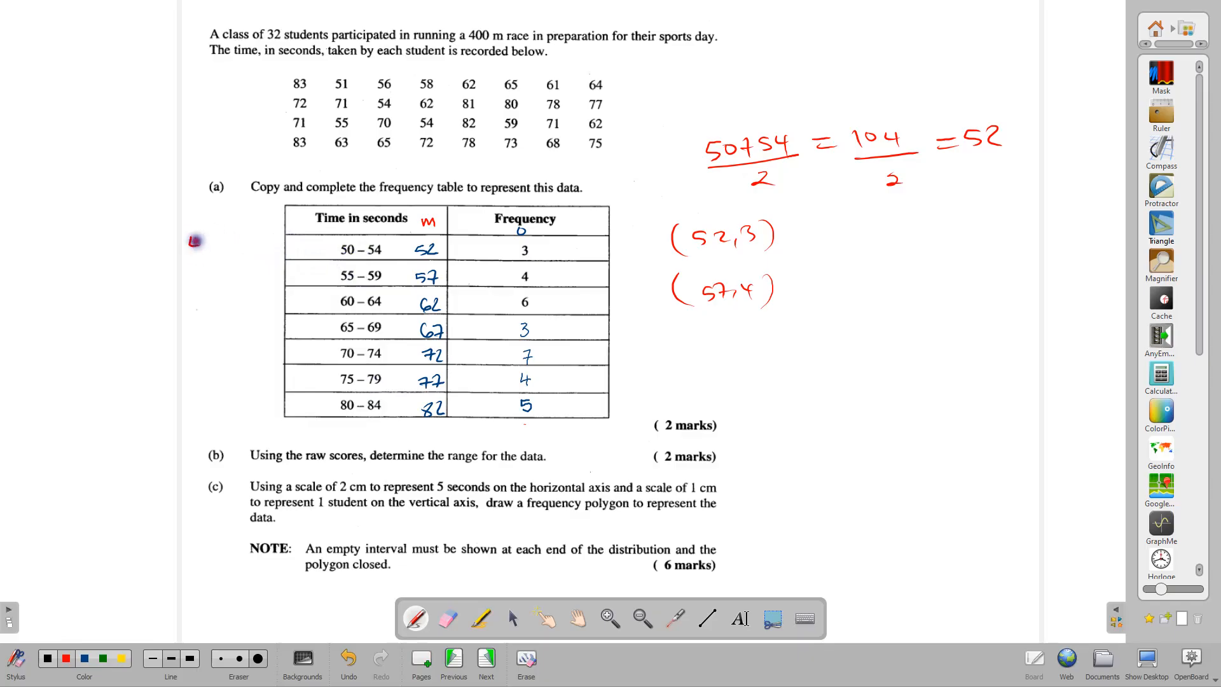
Write the empty classes 45–49 (midpoint 47) and 85–89 (midpoint 87, frequency 0)
{"action": "type", "text": "45,-49"}
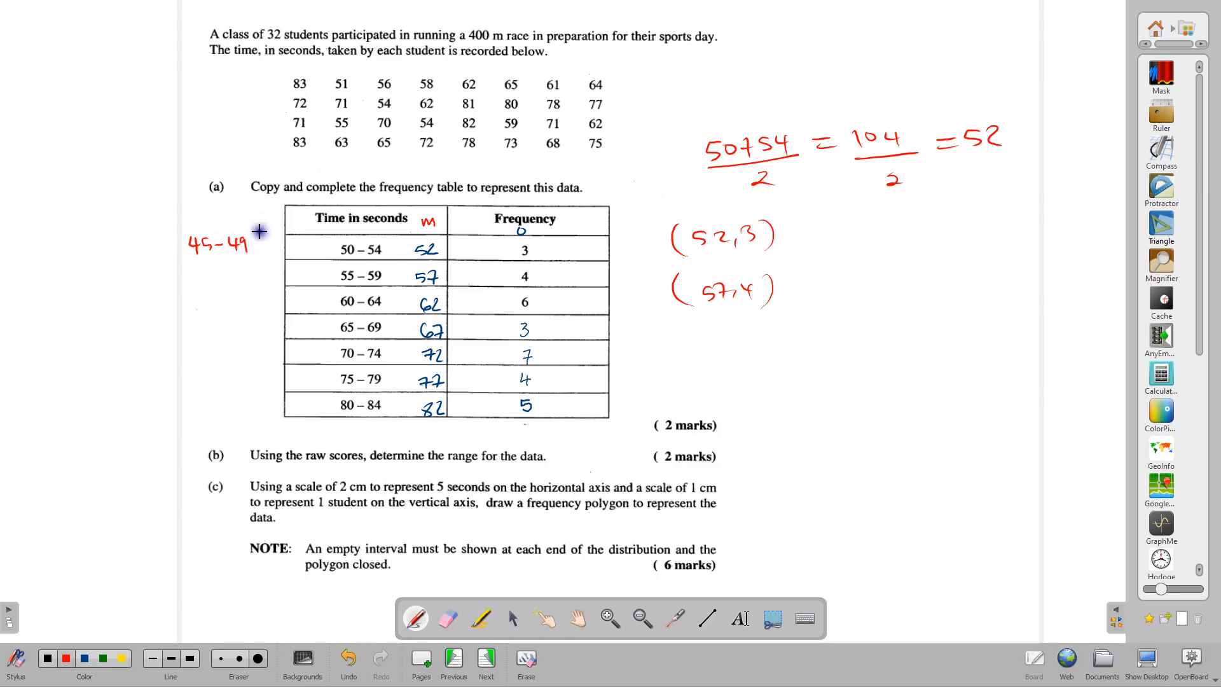
{"action": "mouse_move", "coordinate": [348, 226]}
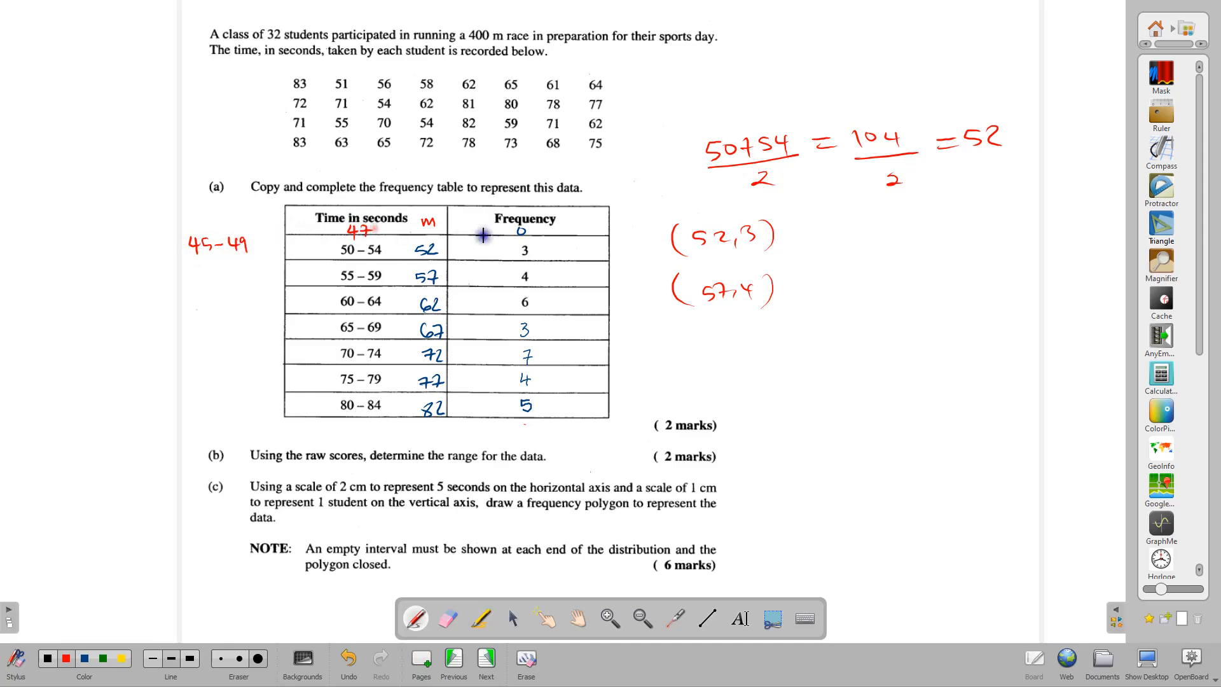
{"action": "mouse_move", "coordinate": [379, 419]}
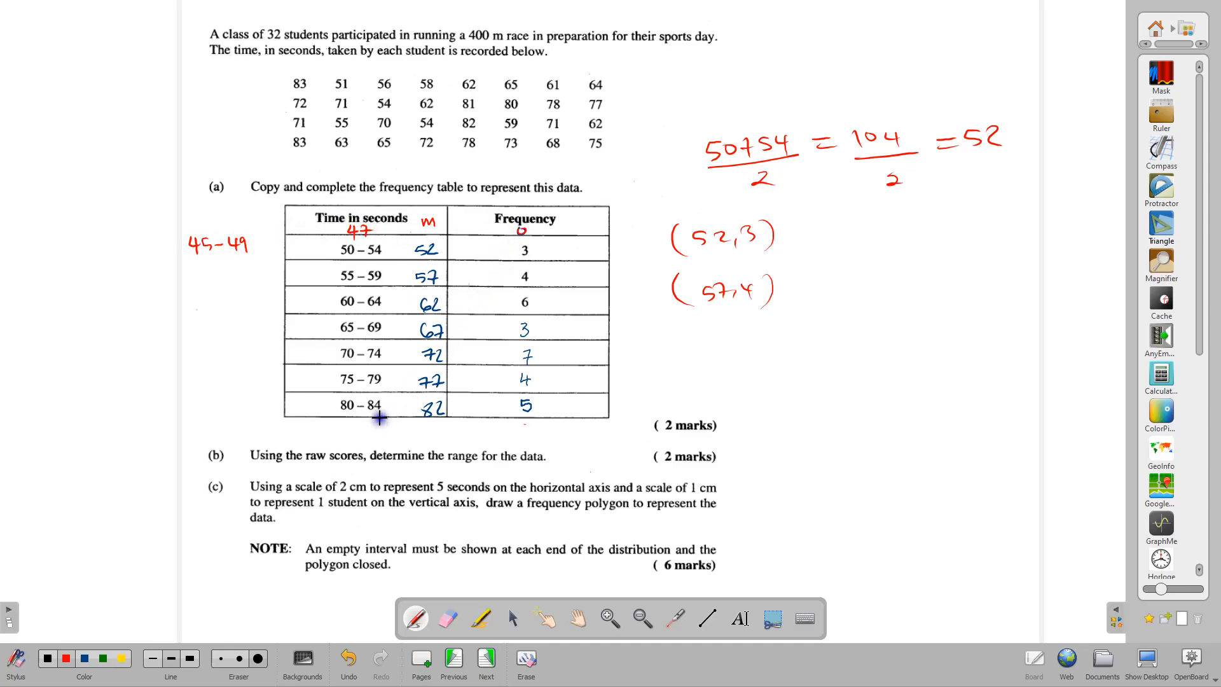
{"action": "mouse_move", "coordinate": [344, 430]}
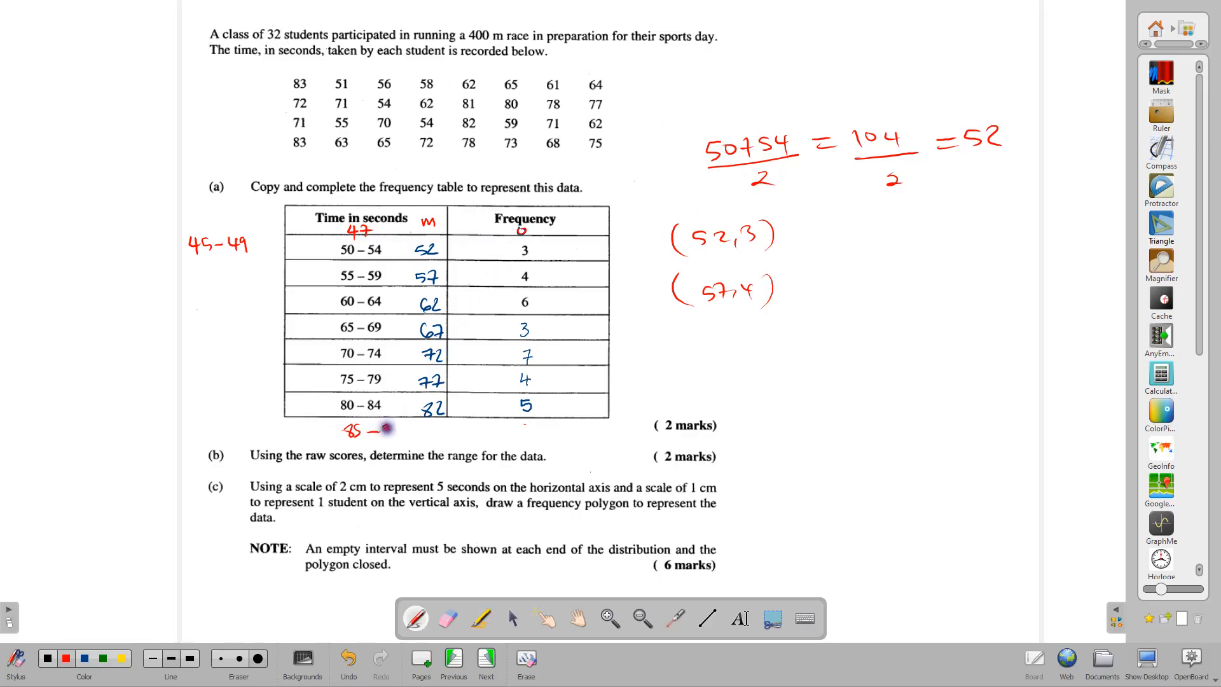
{"action": "type", "text": "89"}
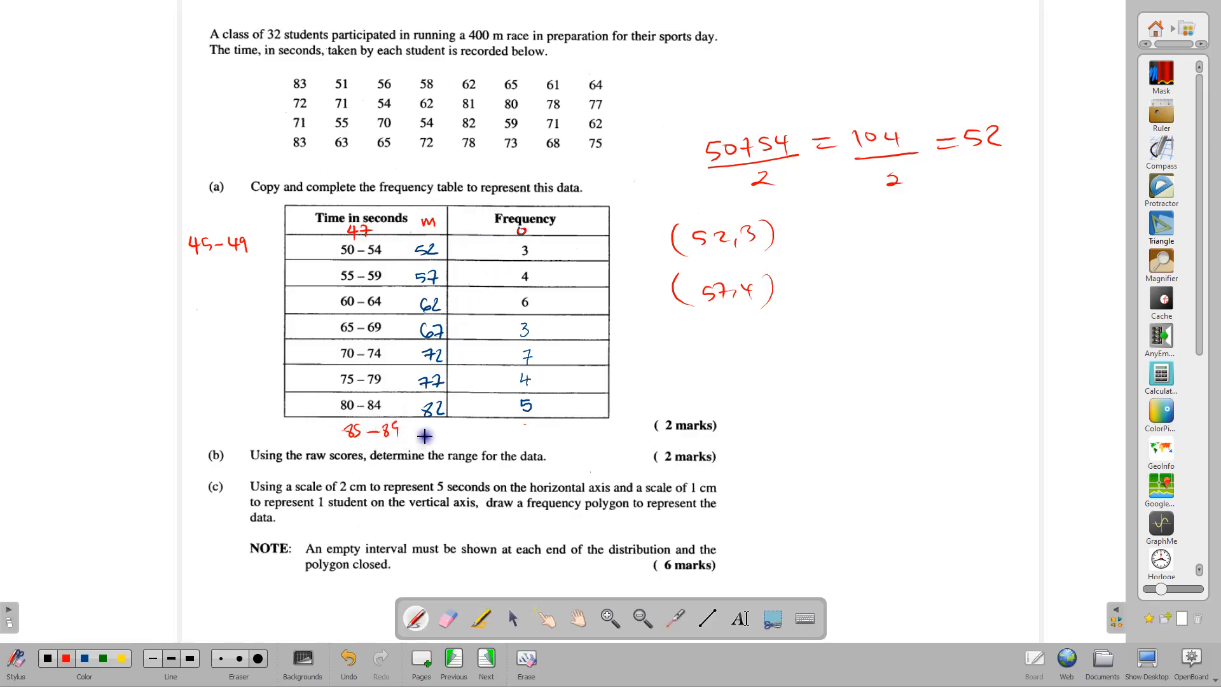
{"action": "left_click", "coordinate": [433, 432]}
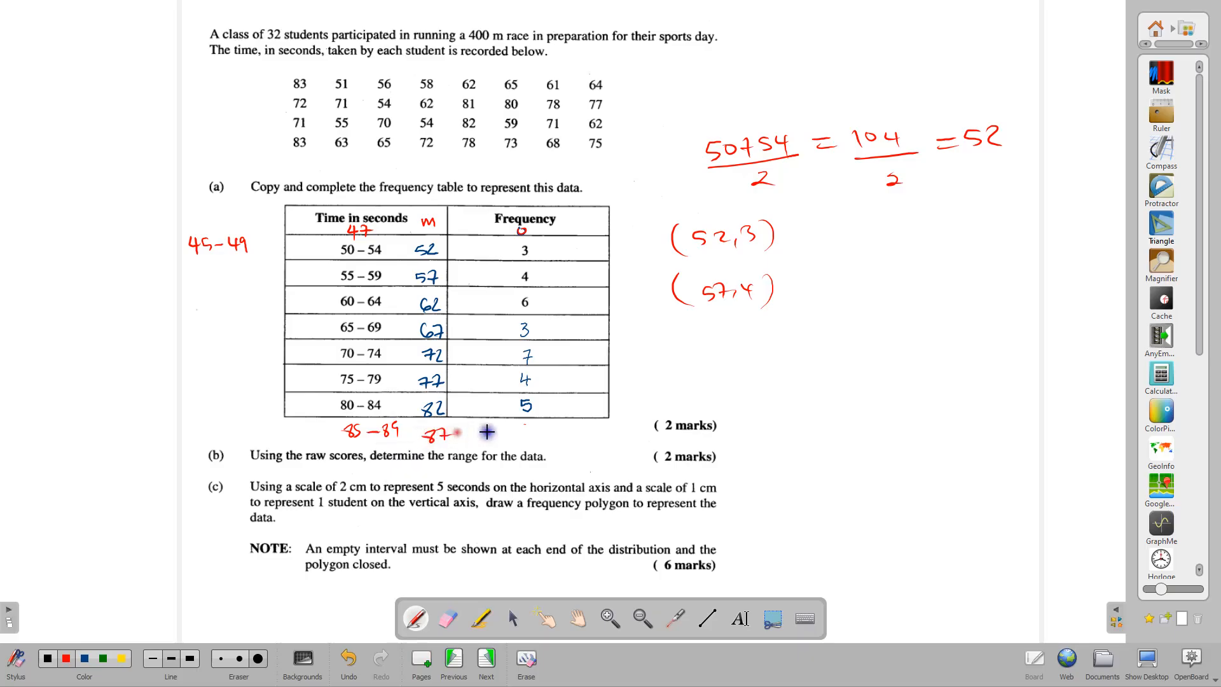
{"action": "left_click", "coordinate": [523, 432]}
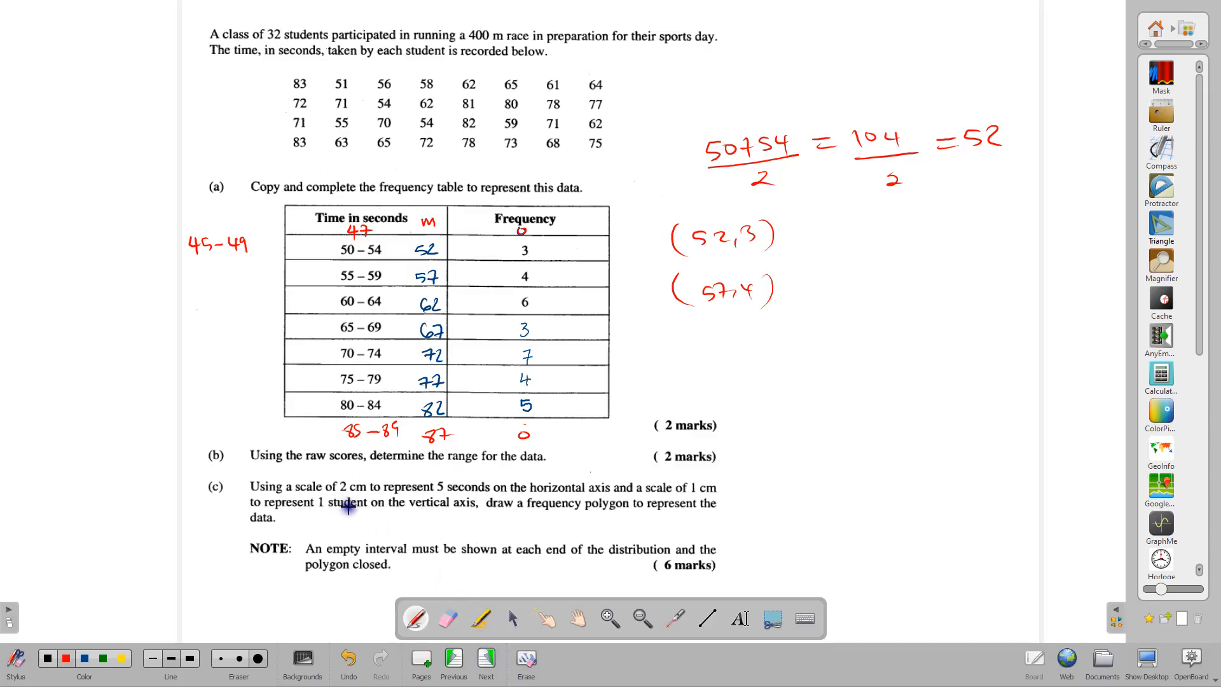
{"action": "mouse_move", "coordinate": [304, 467]}
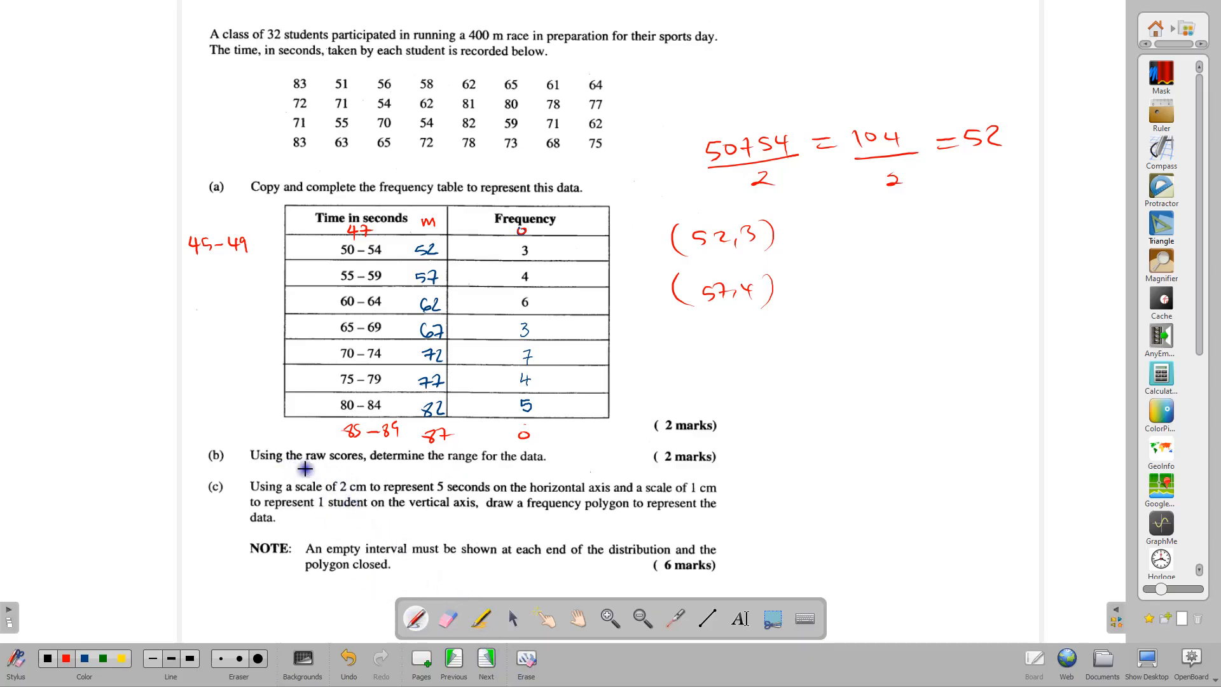
{"action": "mouse_move", "coordinate": [359, 462]}
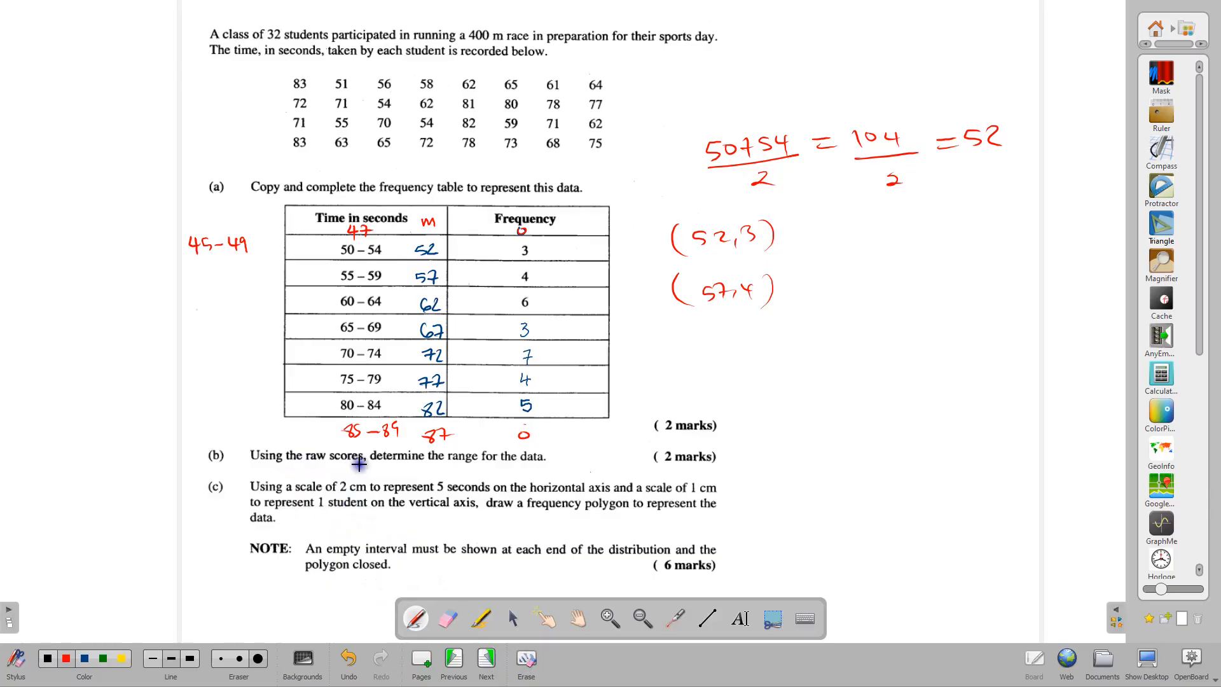
{"action": "mouse_move", "coordinate": [503, 461]}
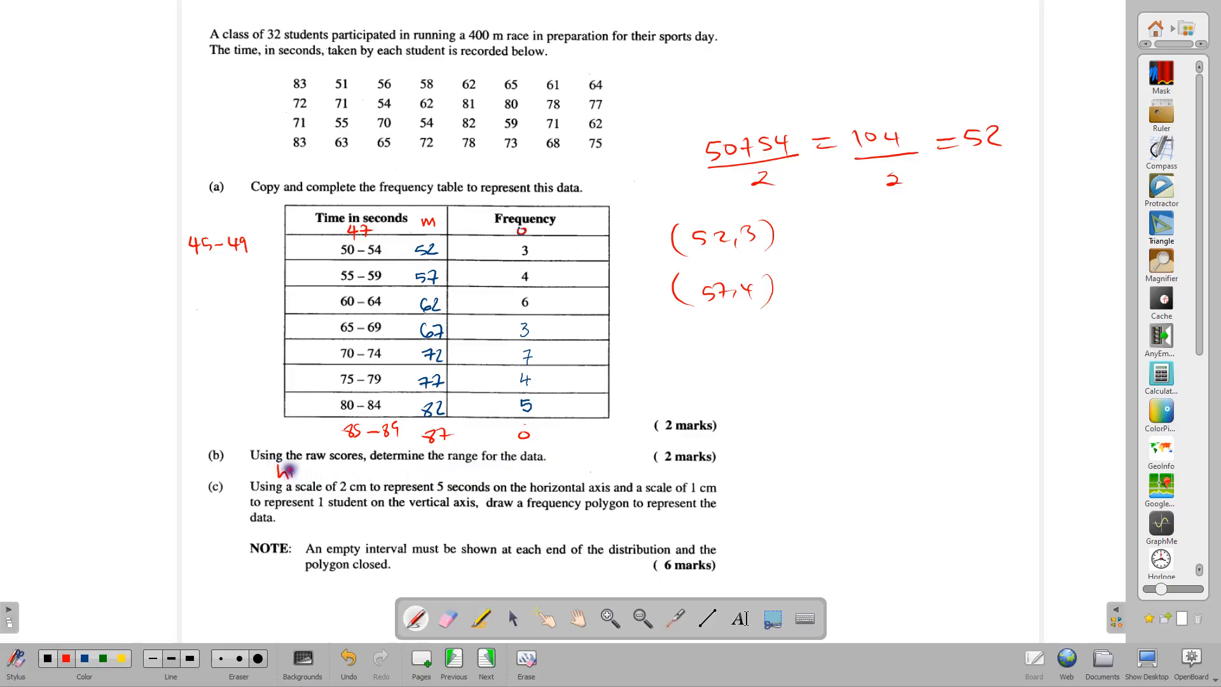
Write 'highest − lowest =' under part (b) and finish with 83 − 51 = 32
{"action": "type", "text": "highest - lowest ="}
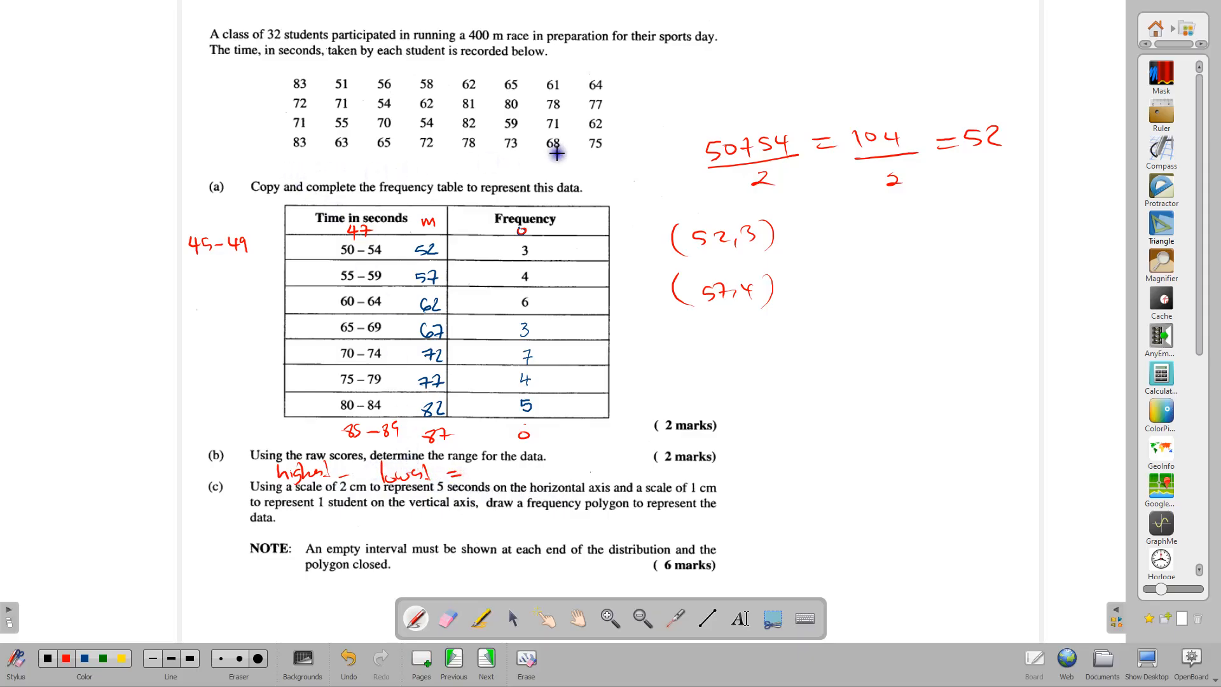
{"action": "mouse_move", "coordinate": [532, 121]}
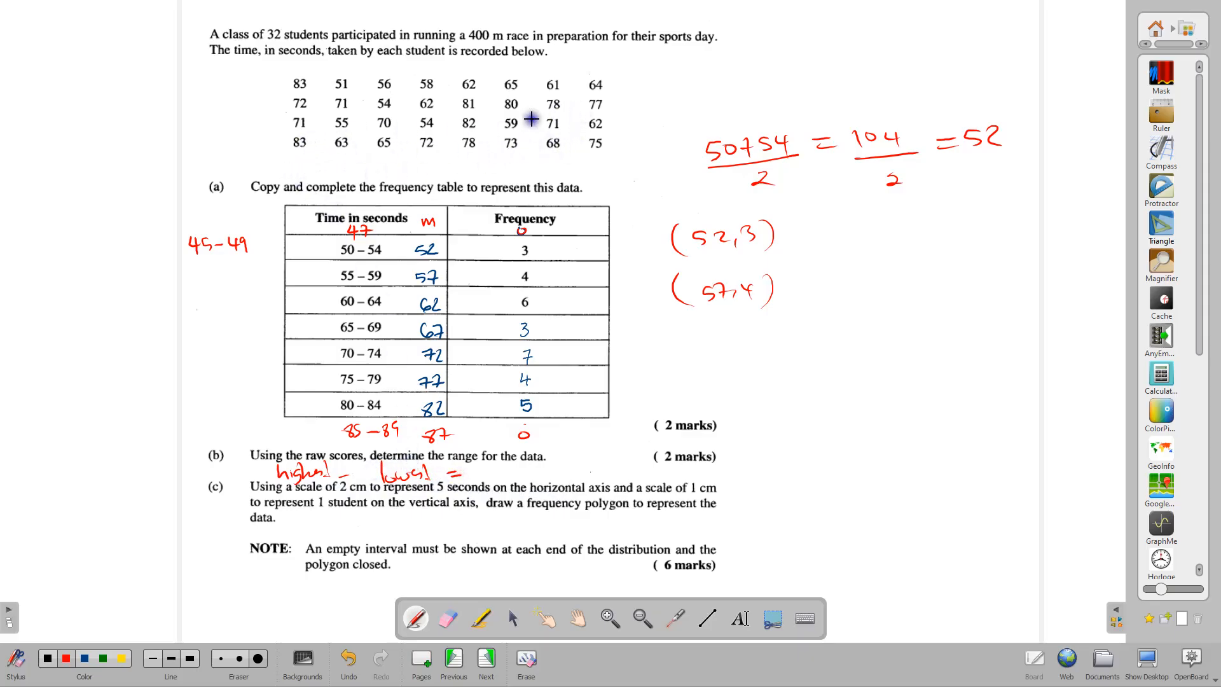
{"action": "mouse_move", "coordinate": [293, 148]}
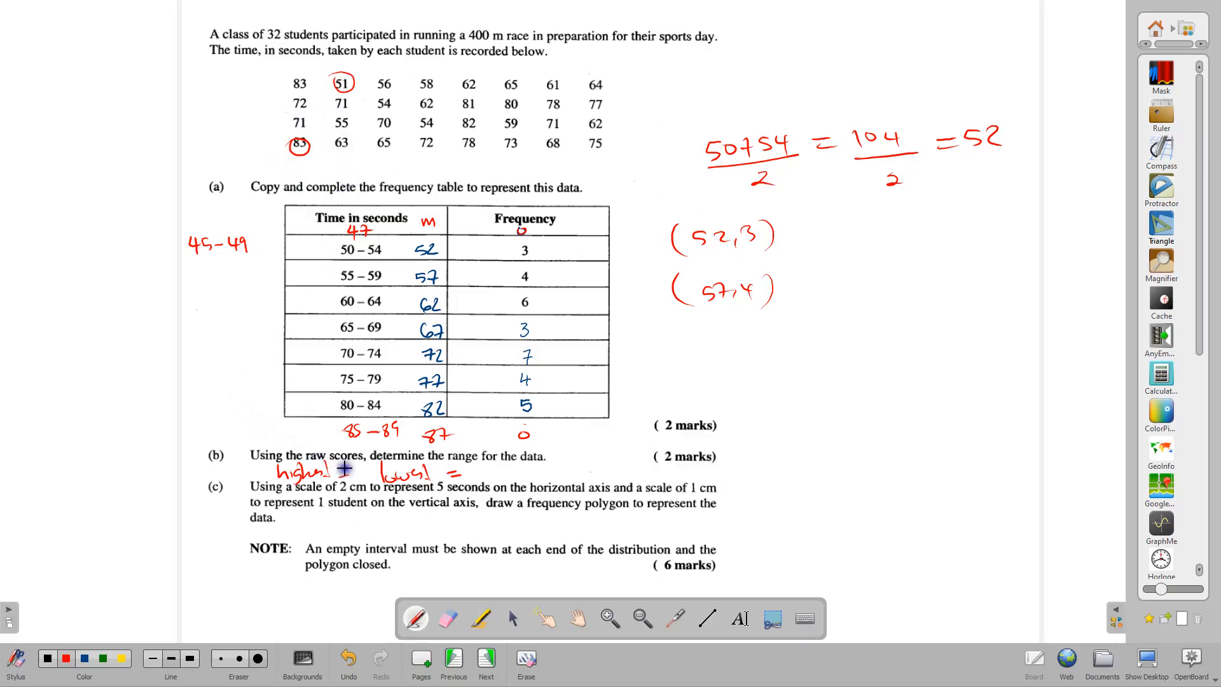
{"action": "type", "text": "83-51 = 32"}
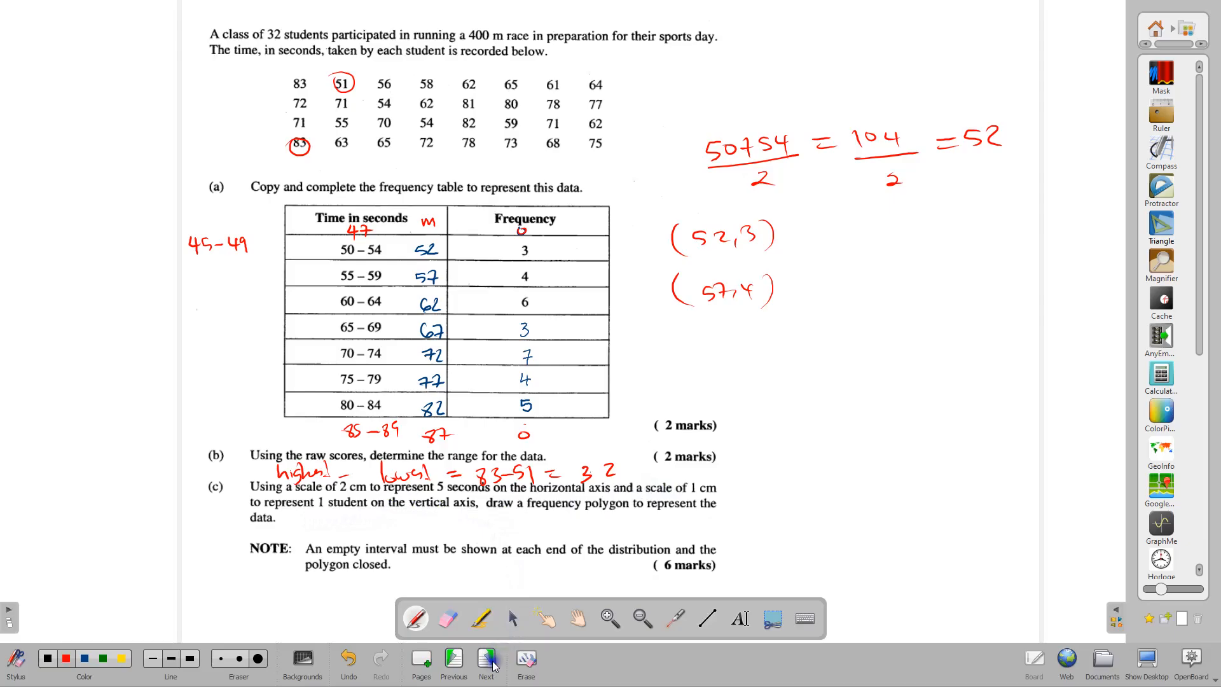
Advance to the graph-paper page listing the pairs (47,0) through (87,0)
{"action": "left_click", "coordinate": [485, 662]}
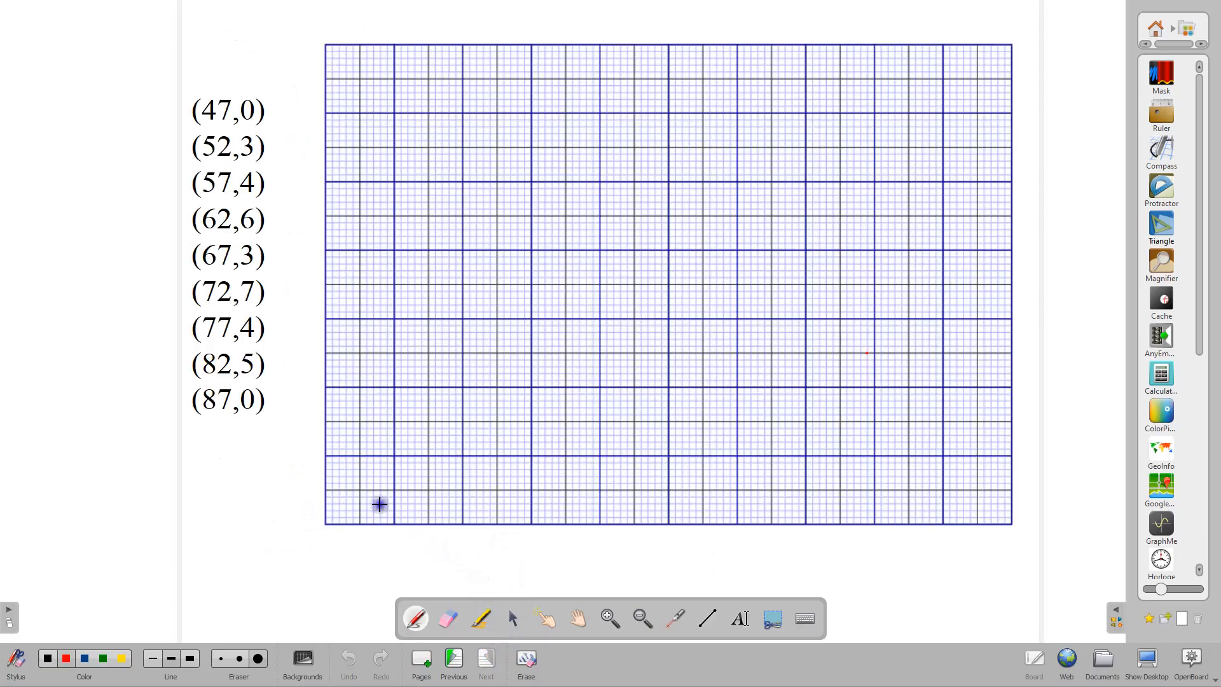
{"action": "mouse_move", "coordinate": [367, 435]}
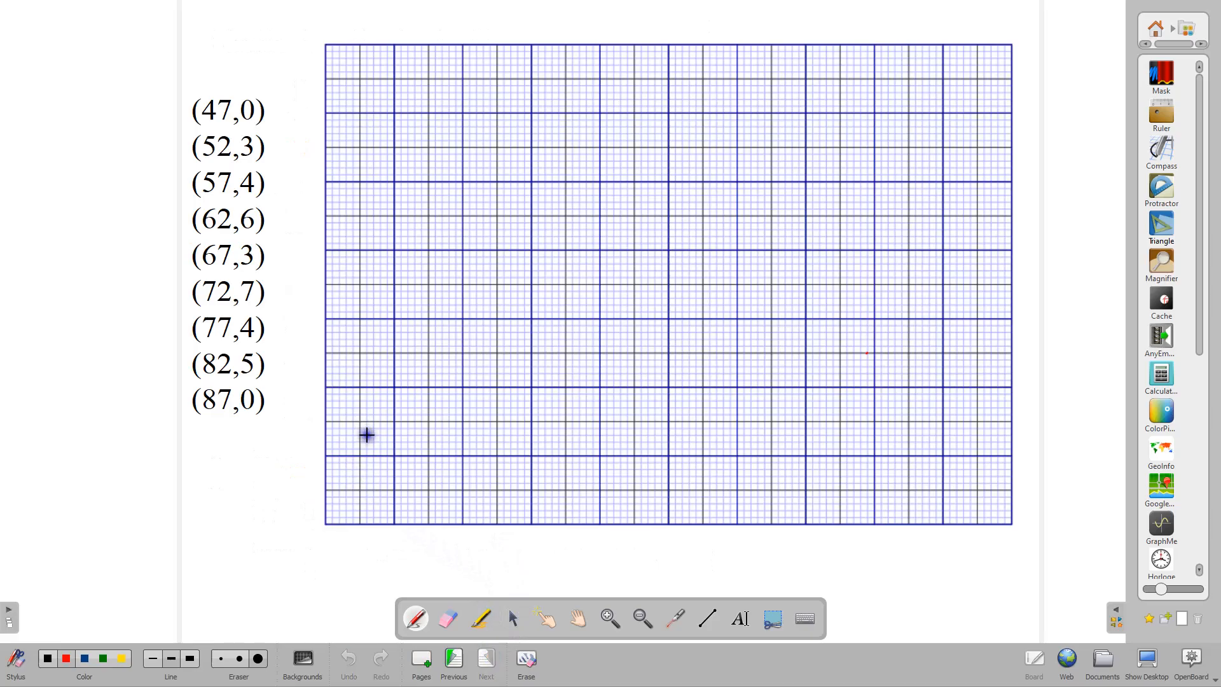
{"action": "mouse_move", "coordinate": [539, 376]}
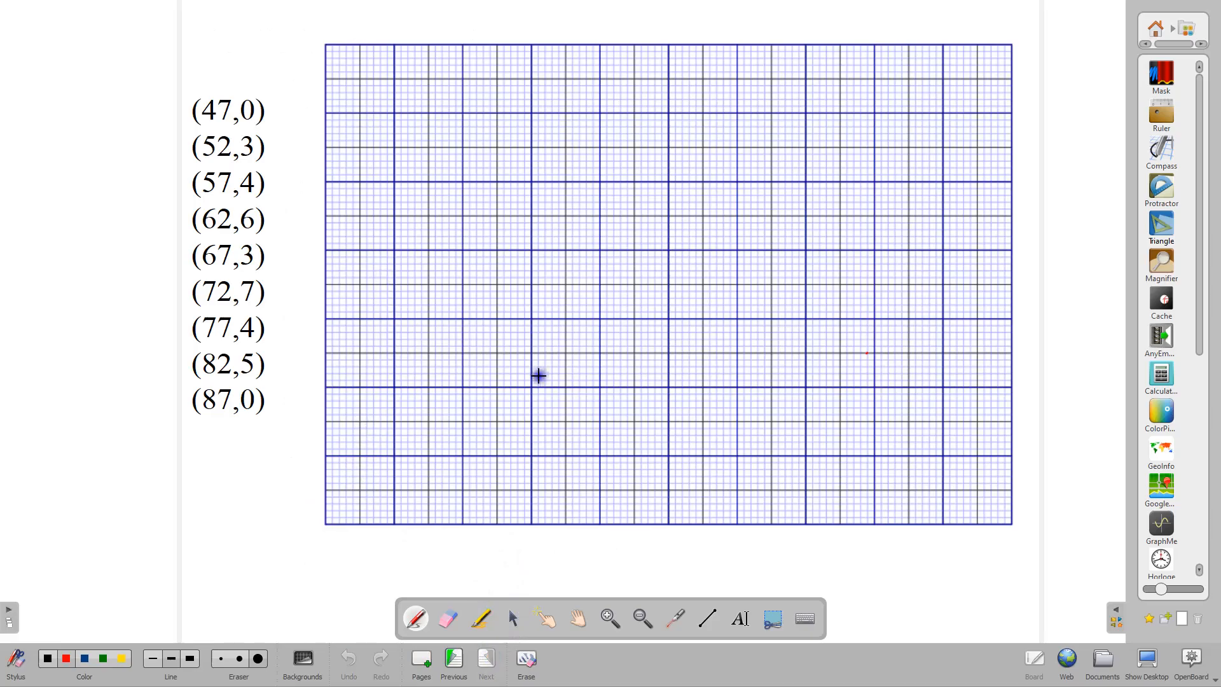
{"action": "mouse_move", "coordinate": [676, 411]}
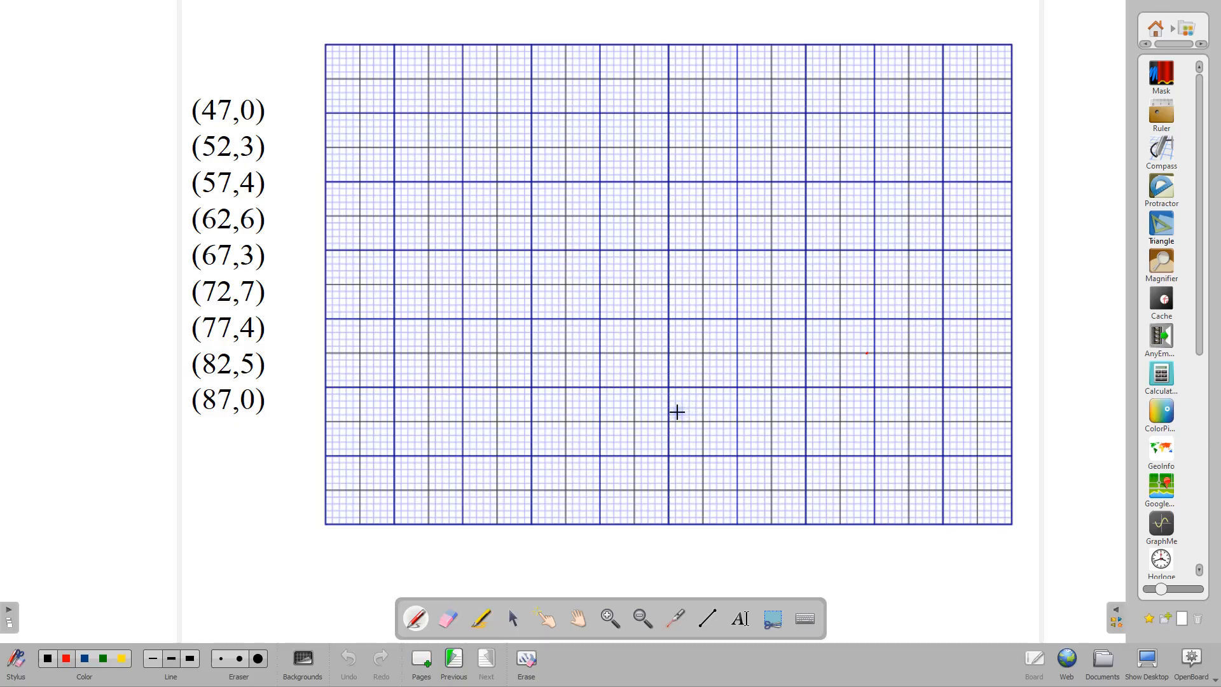
{"action": "mouse_move", "coordinate": [473, 464]}
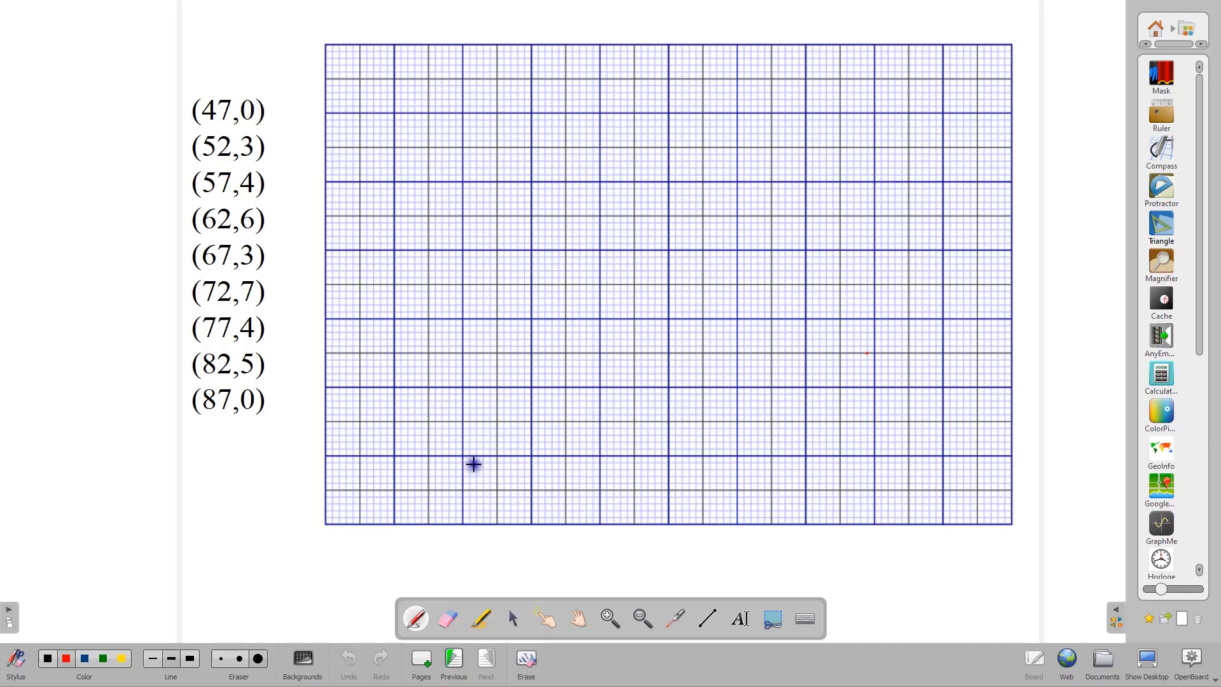
{"action": "mouse_move", "coordinate": [341, 336]}
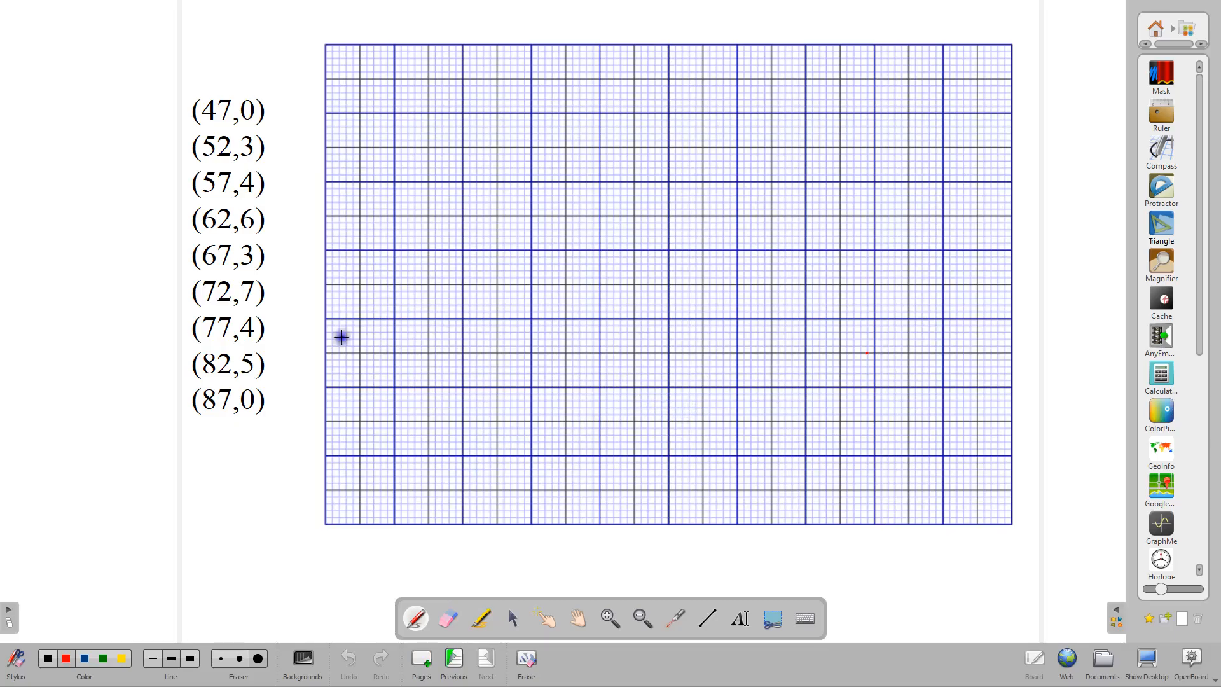
{"action": "mouse_move", "coordinate": [321, 200]}
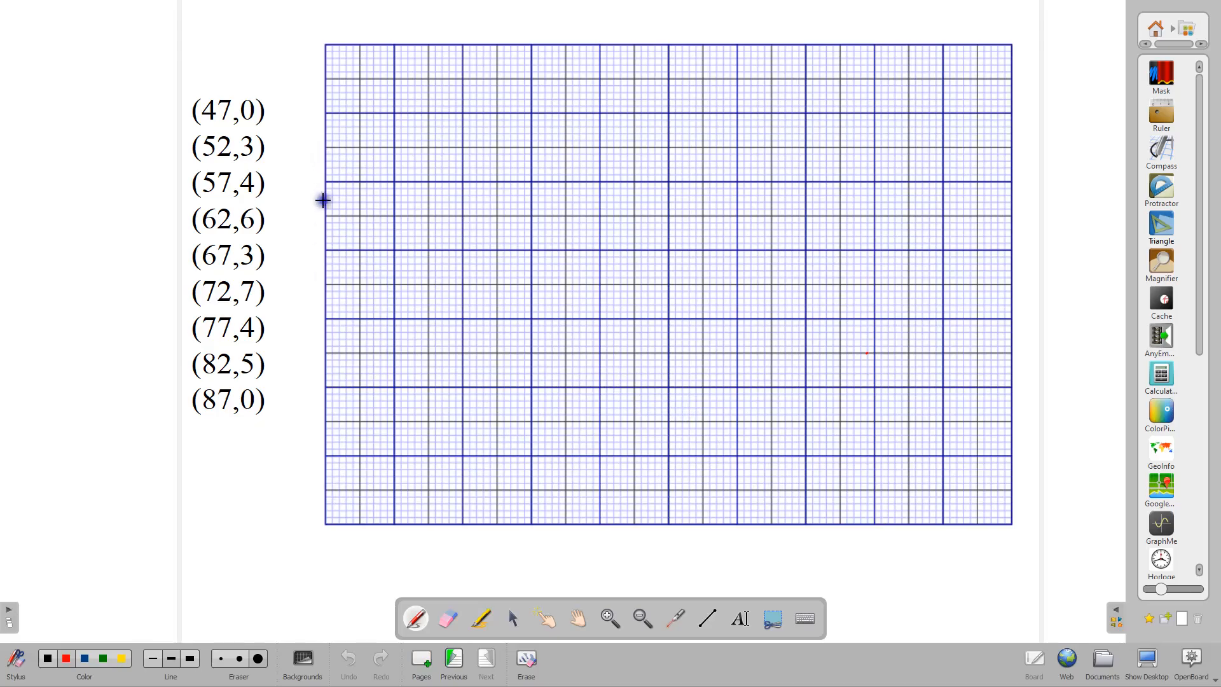
{"action": "mouse_move", "coordinate": [529, 521]}
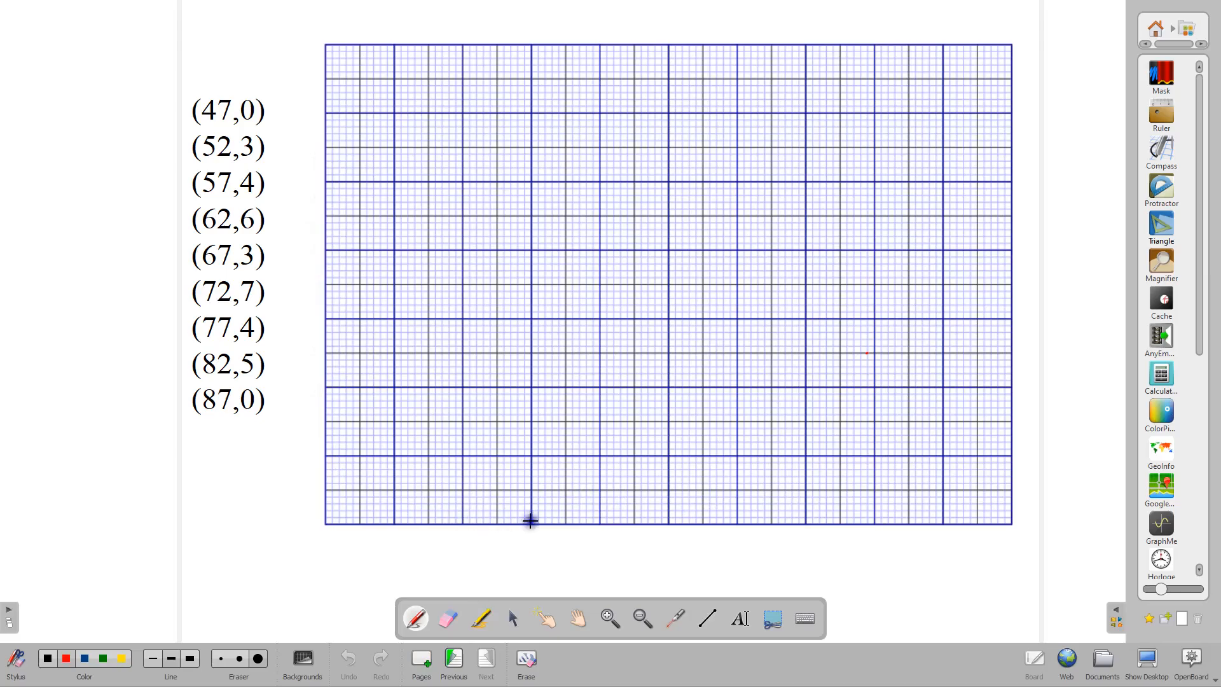
{"action": "mouse_move", "coordinate": [374, 533]}
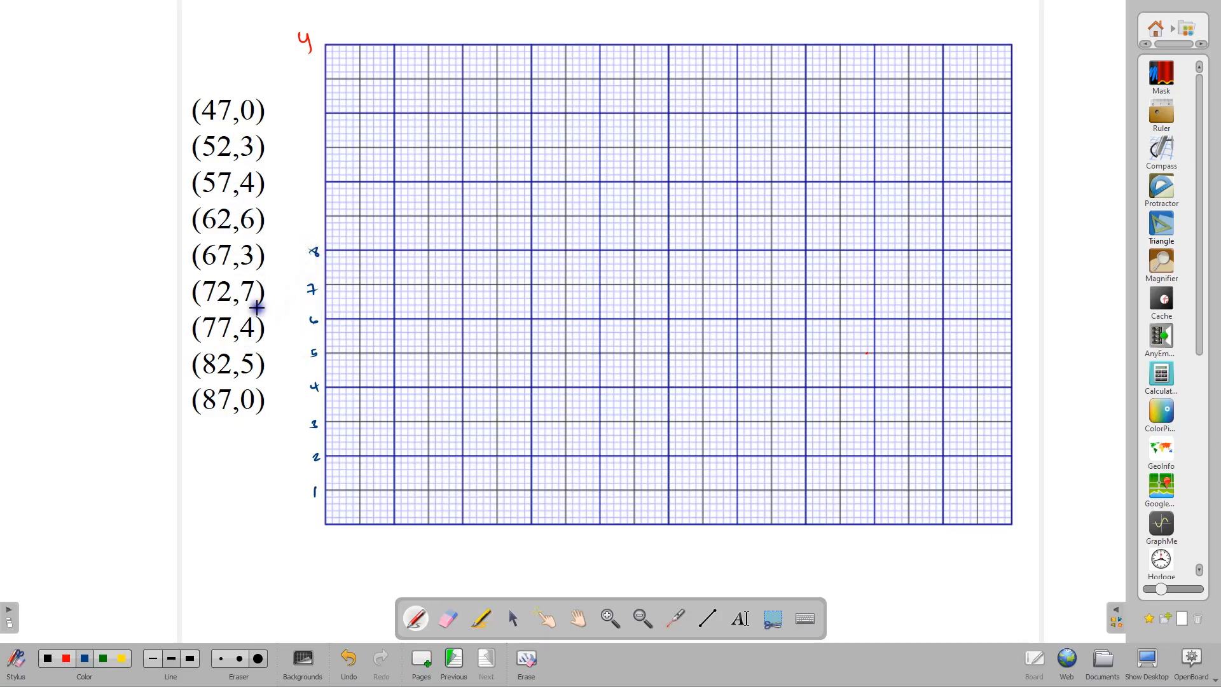
{"action": "mouse_move", "coordinate": [370, 535]}
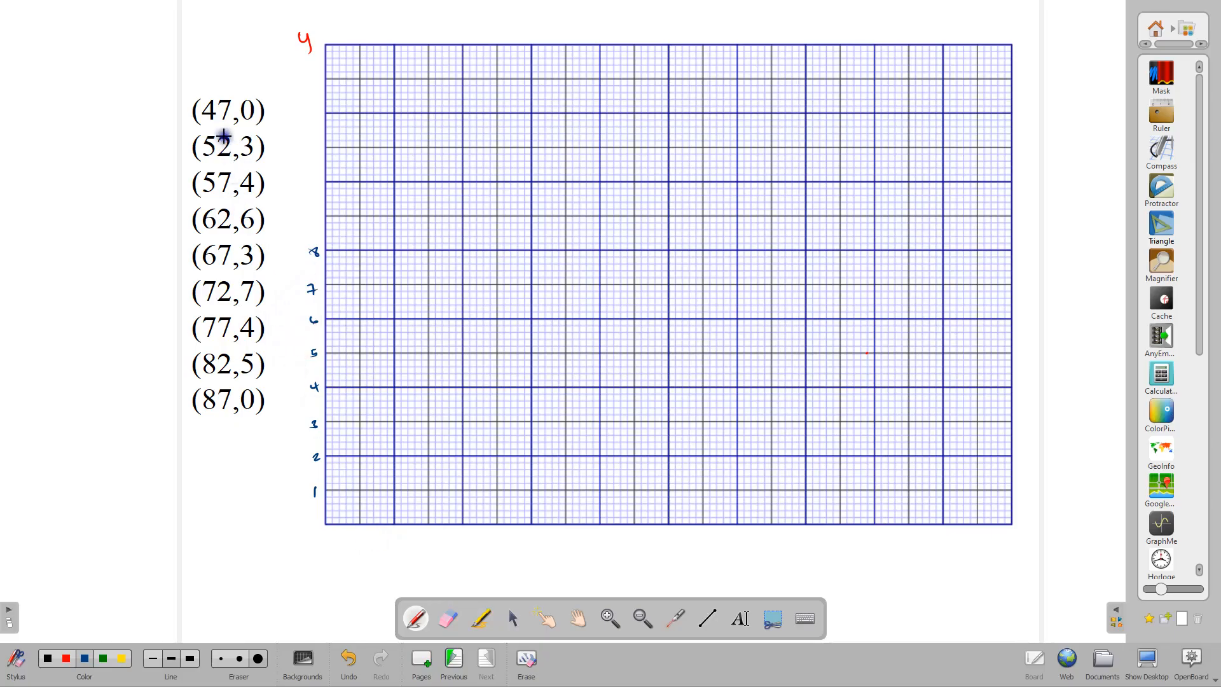
{"action": "mouse_move", "coordinate": [352, 535]}
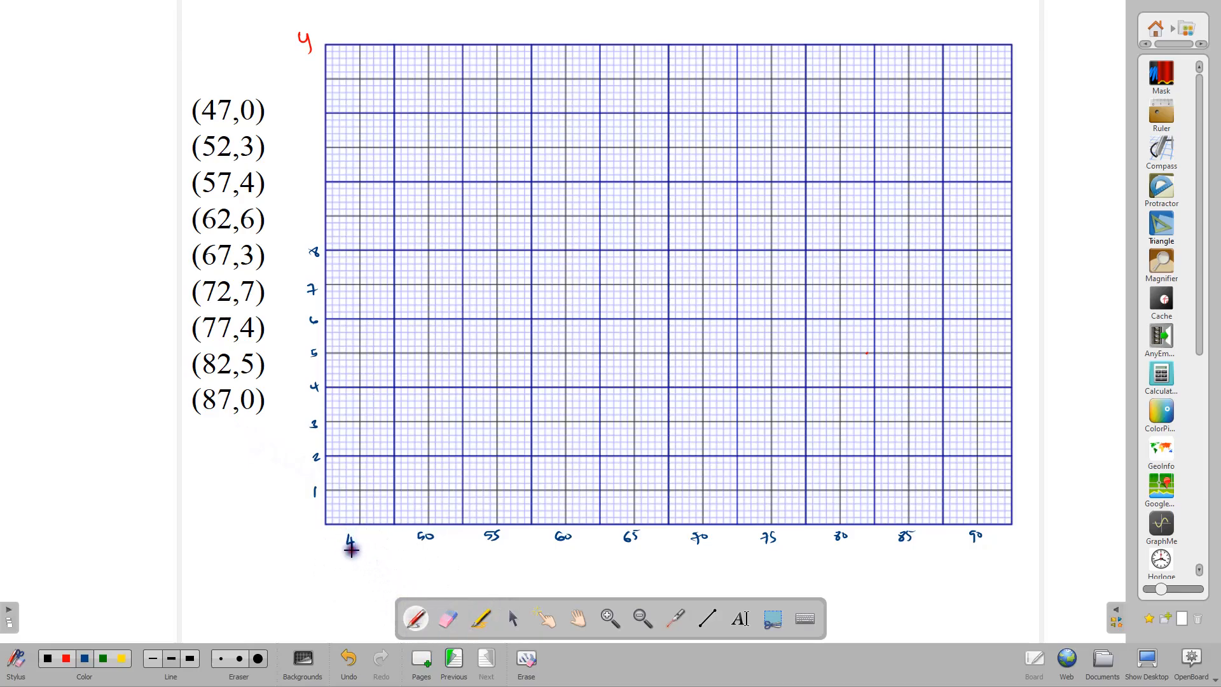
{"action": "mouse_move", "coordinate": [365, 527]}
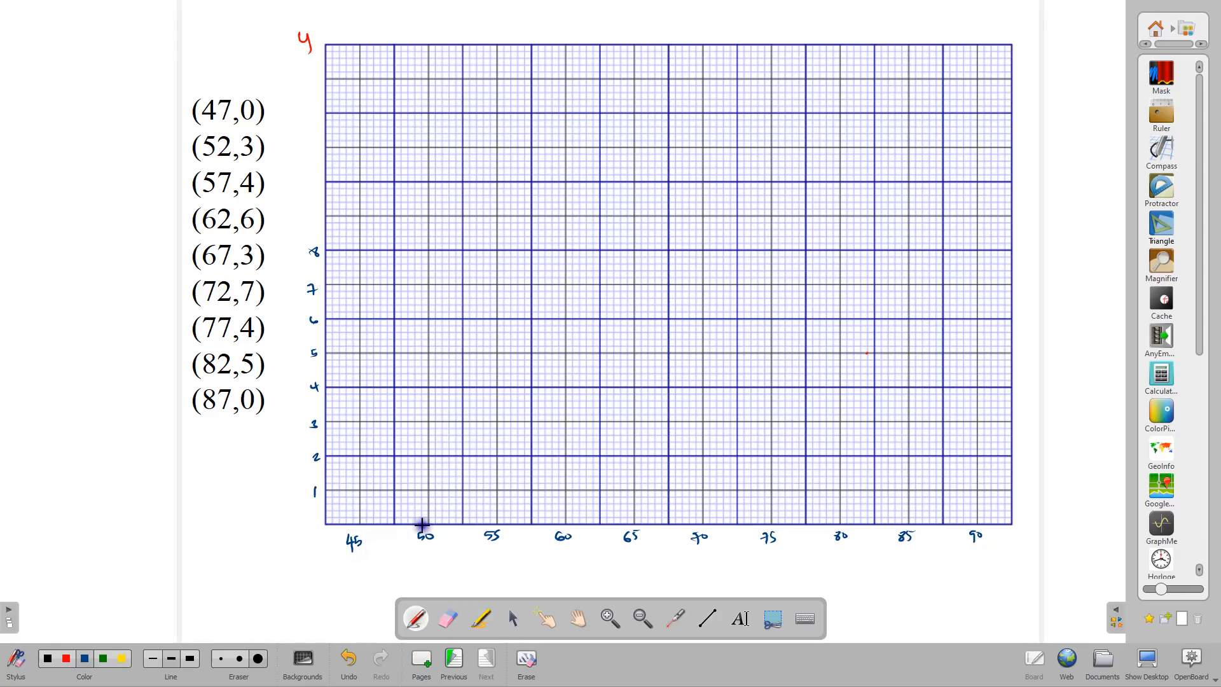
{"action": "mouse_move", "coordinate": [381, 526]}
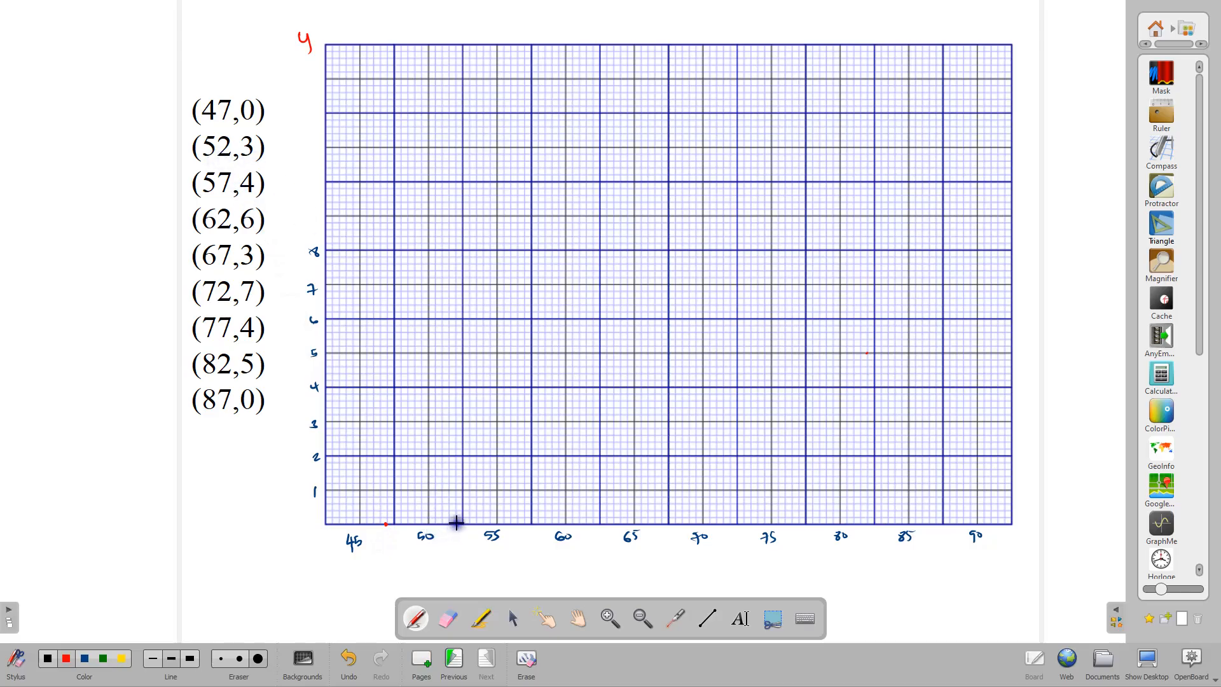
Plot red points at (52,3), (62,6), (67,3), (72,7) and (77,4) on the grid
{"action": "left_click", "coordinate": [456, 421]}
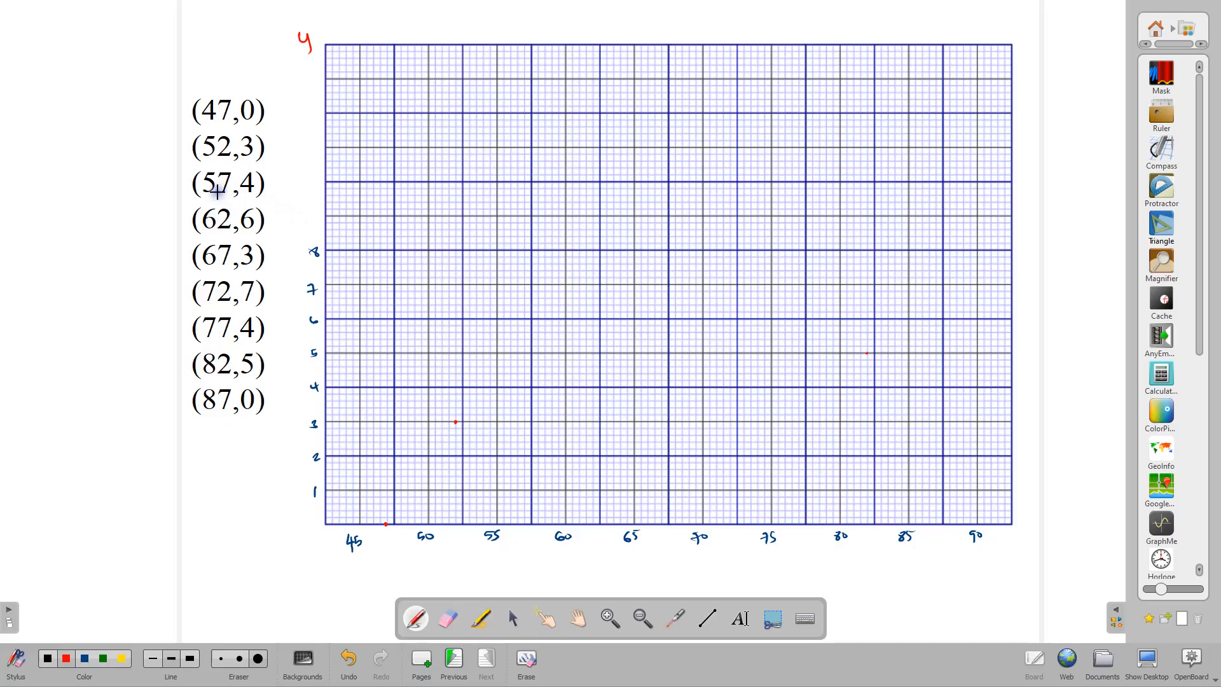
{"action": "mouse_move", "coordinate": [529, 533]}
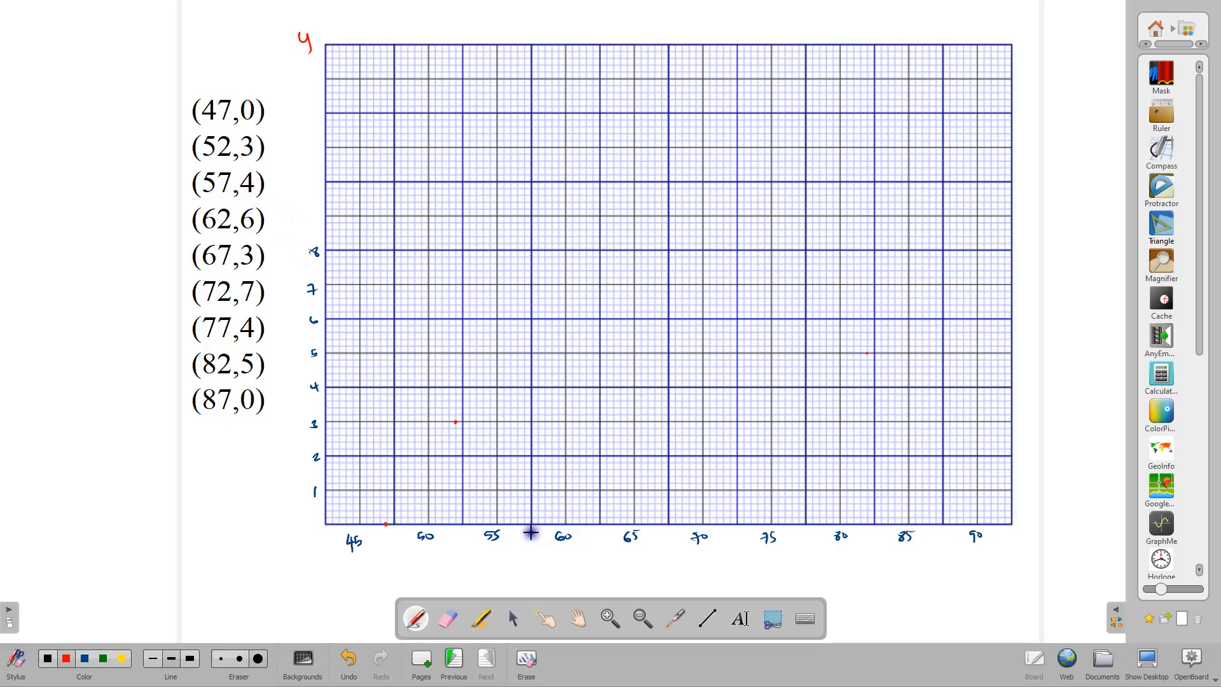
{"action": "mouse_move", "coordinate": [522, 466]}
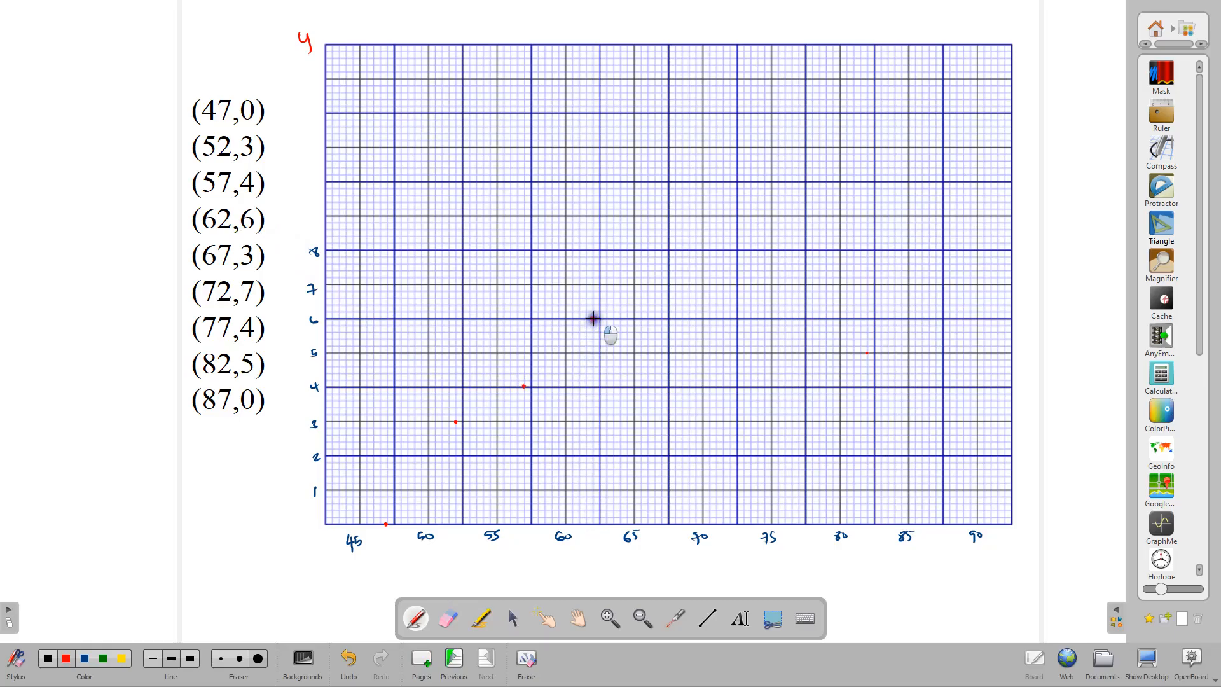
{"action": "left_click", "coordinate": [594, 318]}
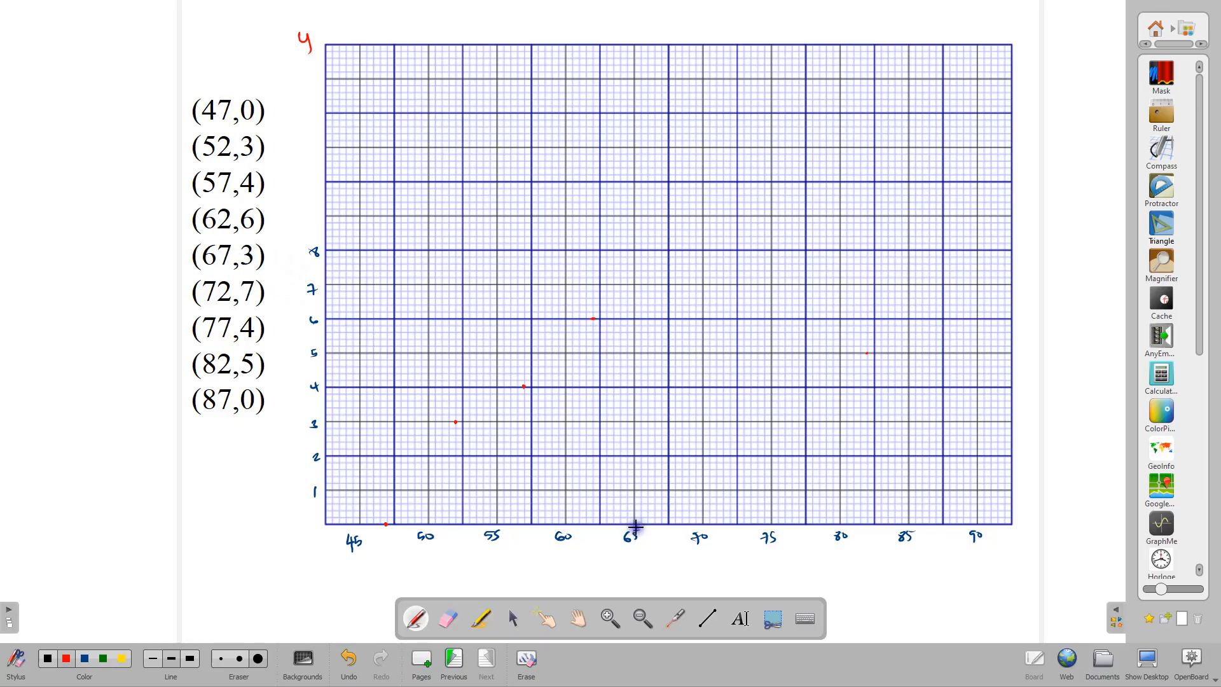
{"action": "mouse_move", "coordinate": [660, 422]}
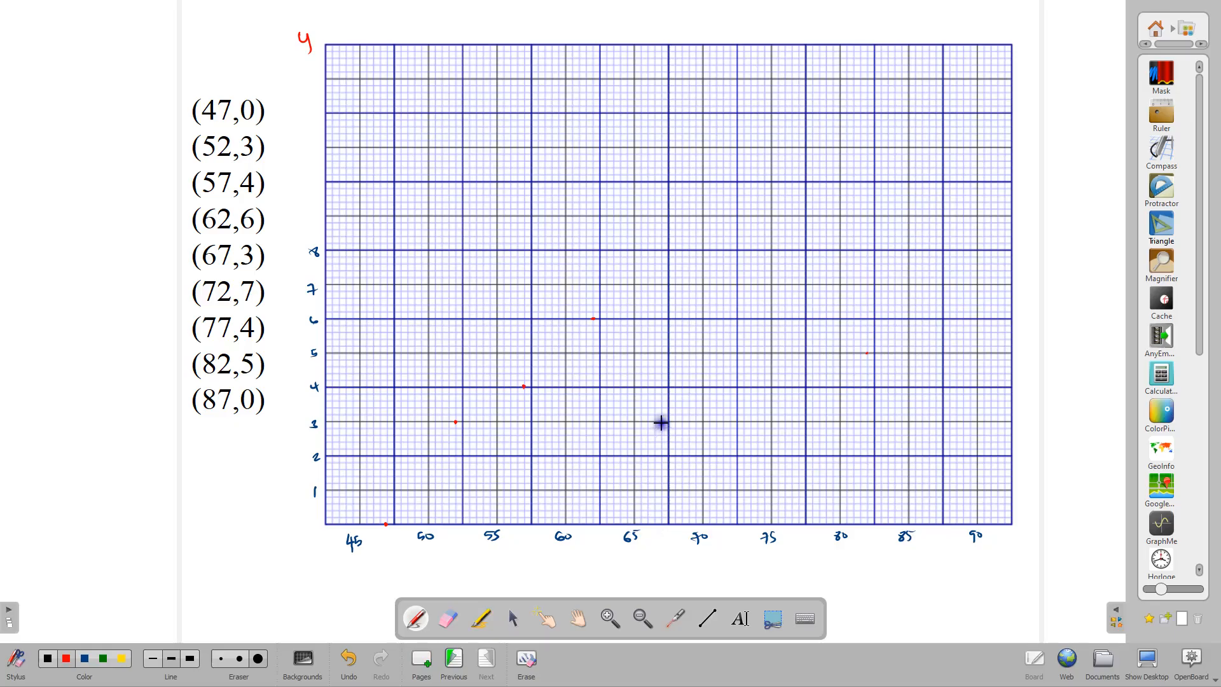
{"action": "left_click", "coordinate": [660, 421]}
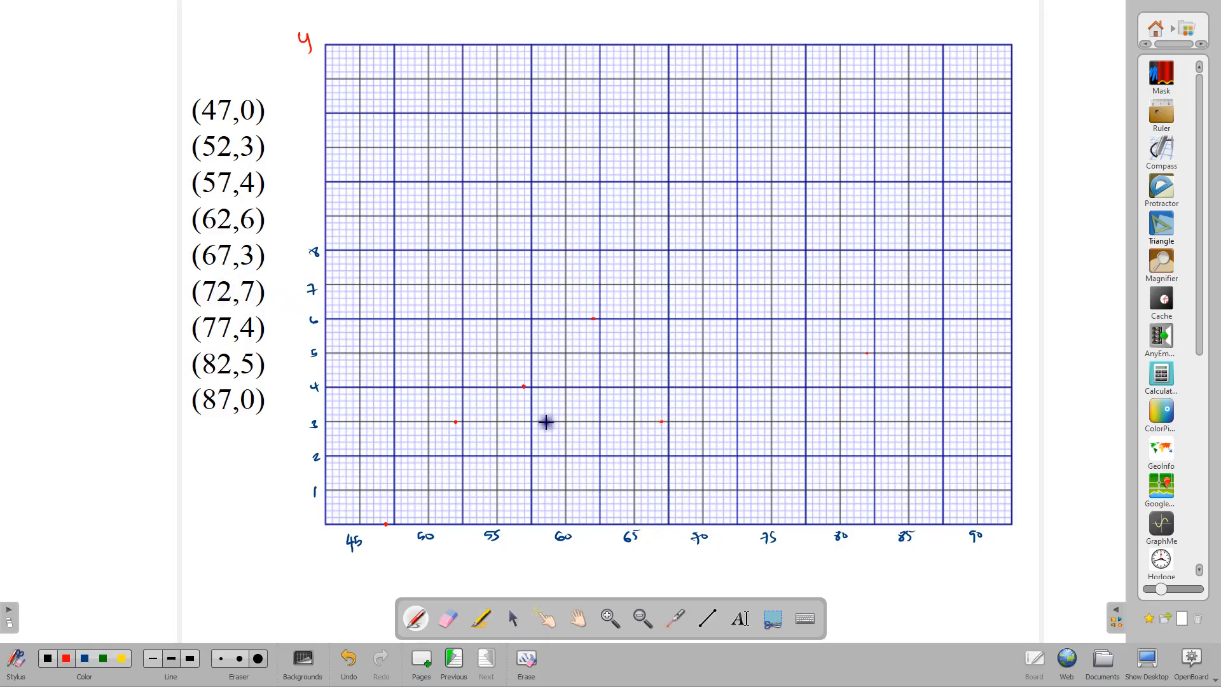
{"action": "mouse_move", "coordinate": [728, 342]}
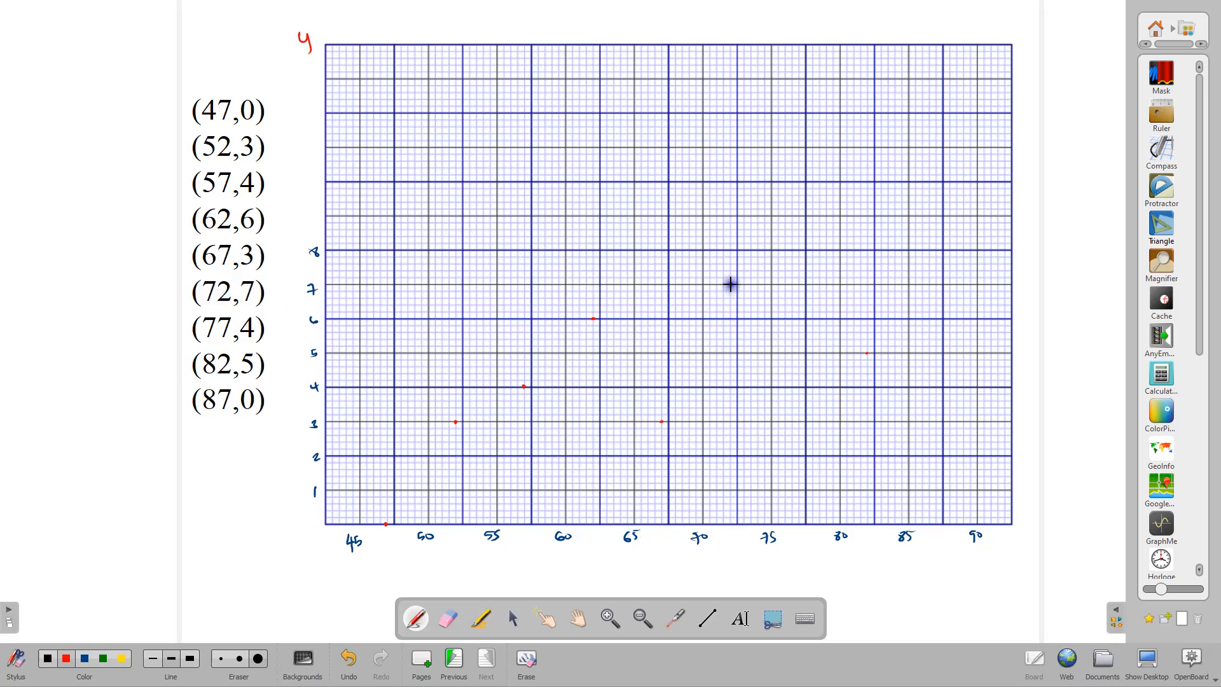
{"action": "left_click", "coordinate": [727, 284]}
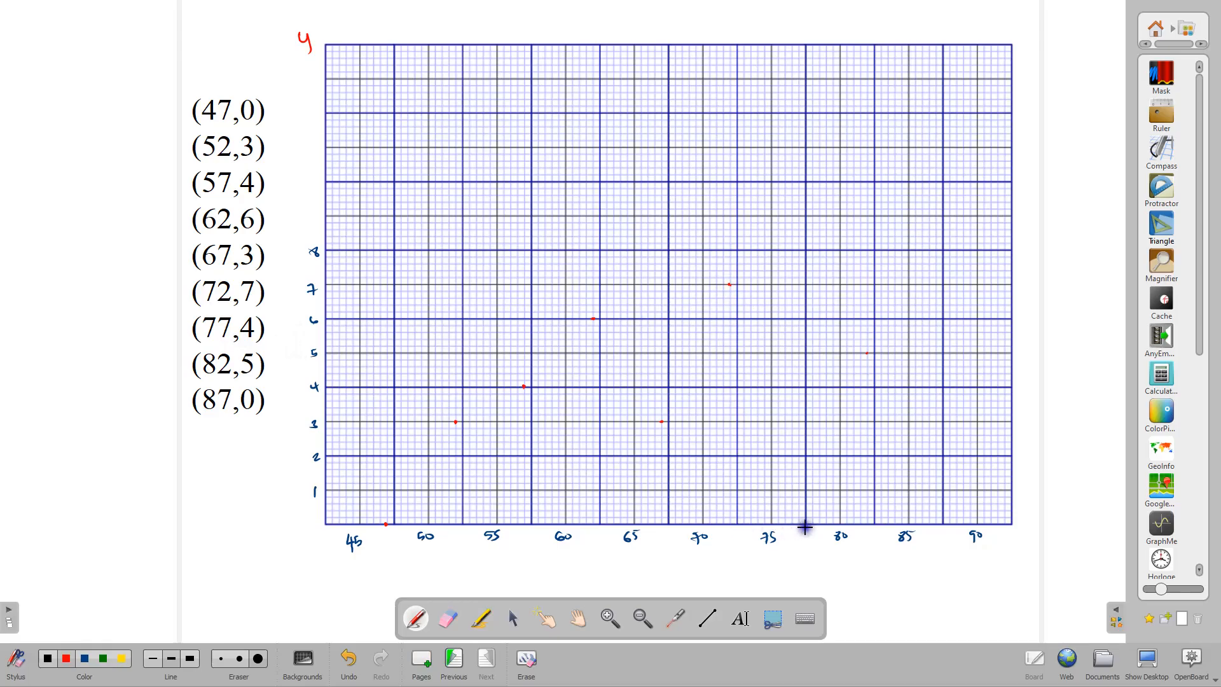
{"action": "mouse_move", "coordinate": [788, 531]}
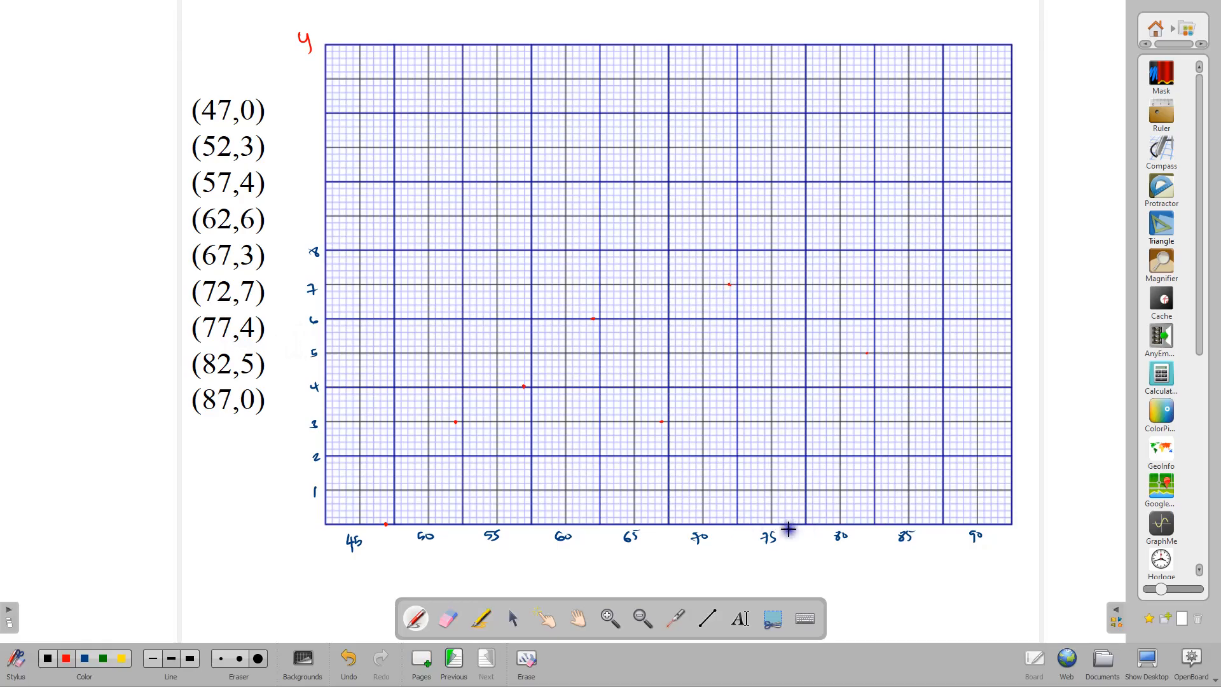
{"action": "mouse_move", "coordinate": [799, 389]}
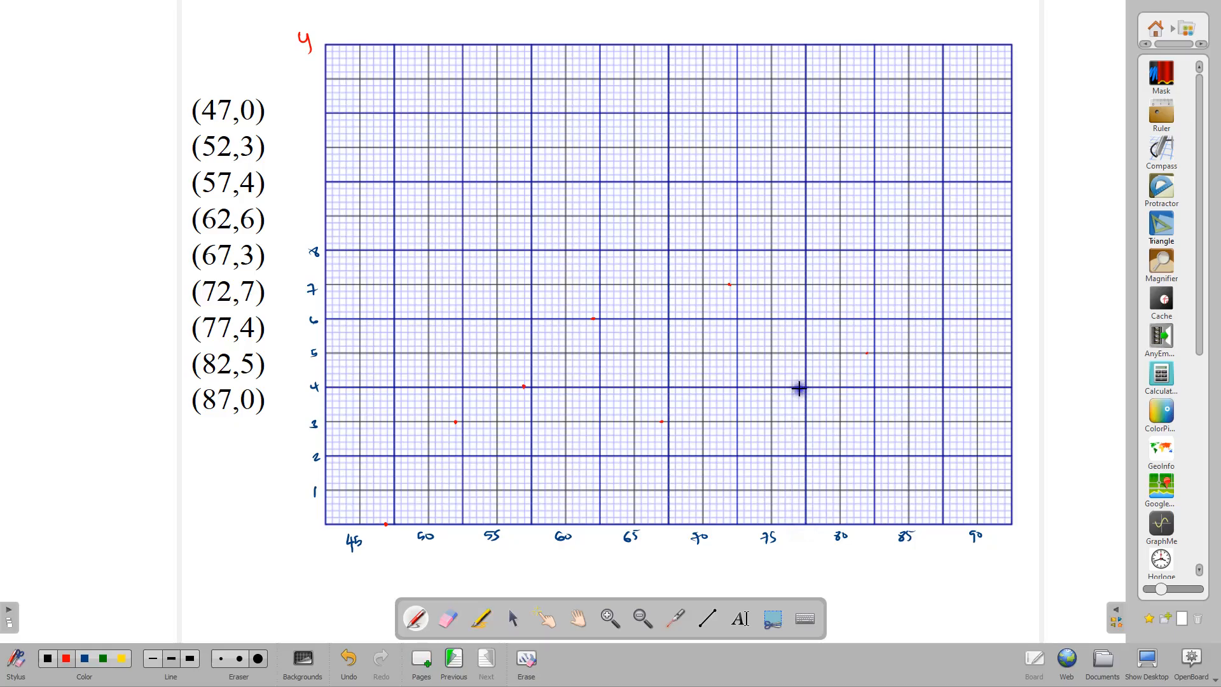
{"action": "left_click", "coordinate": [799, 388]}
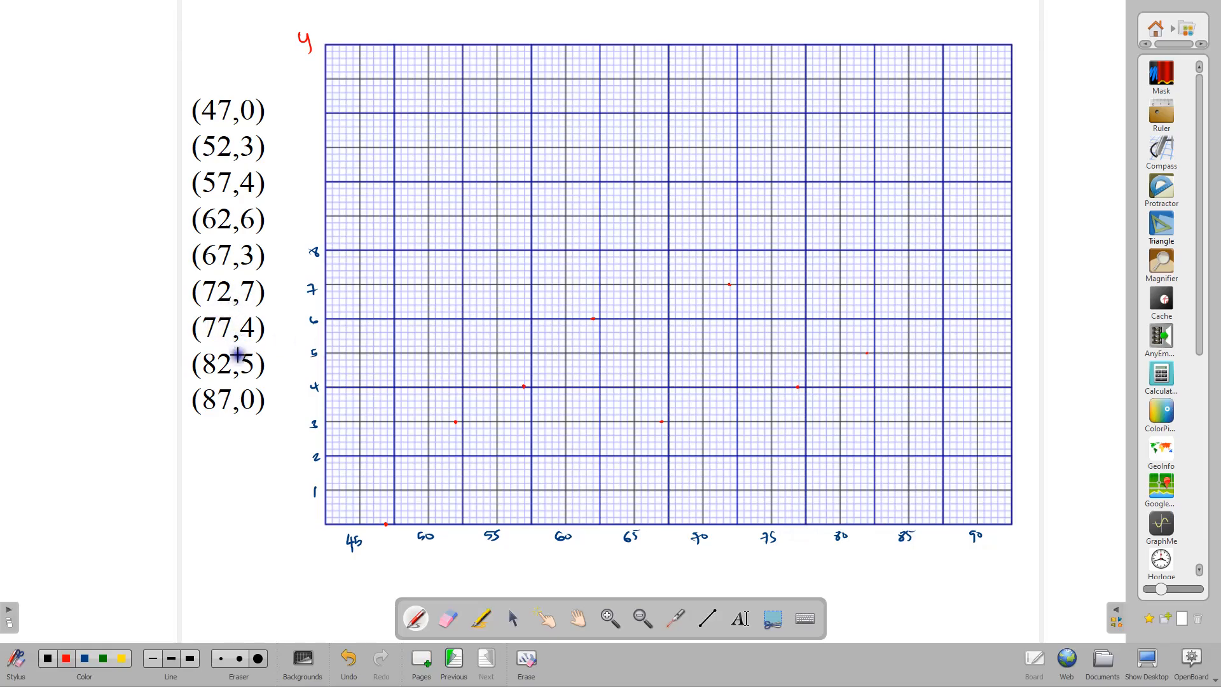
{"action": "mouse_move", "coordinate": [645, 479]}
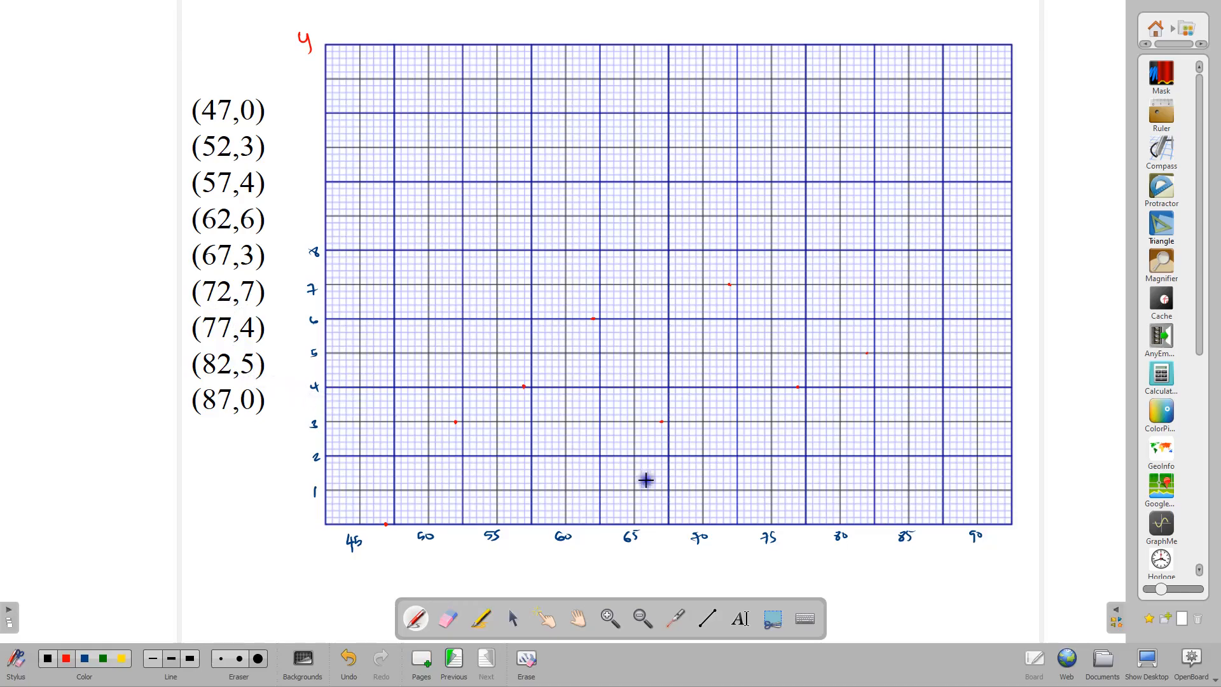
{"action": "mouse_move", "coordinate": [843, 532]}
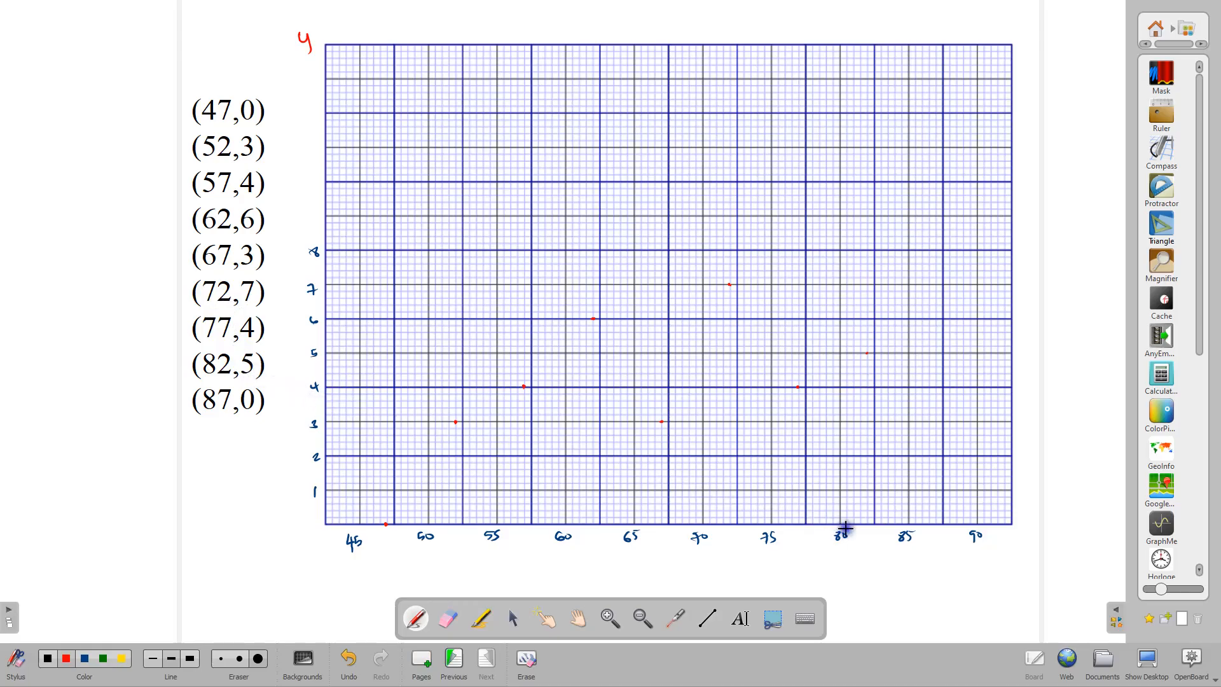
{"action": "mouse_move", "coordinate": [867, 352]}
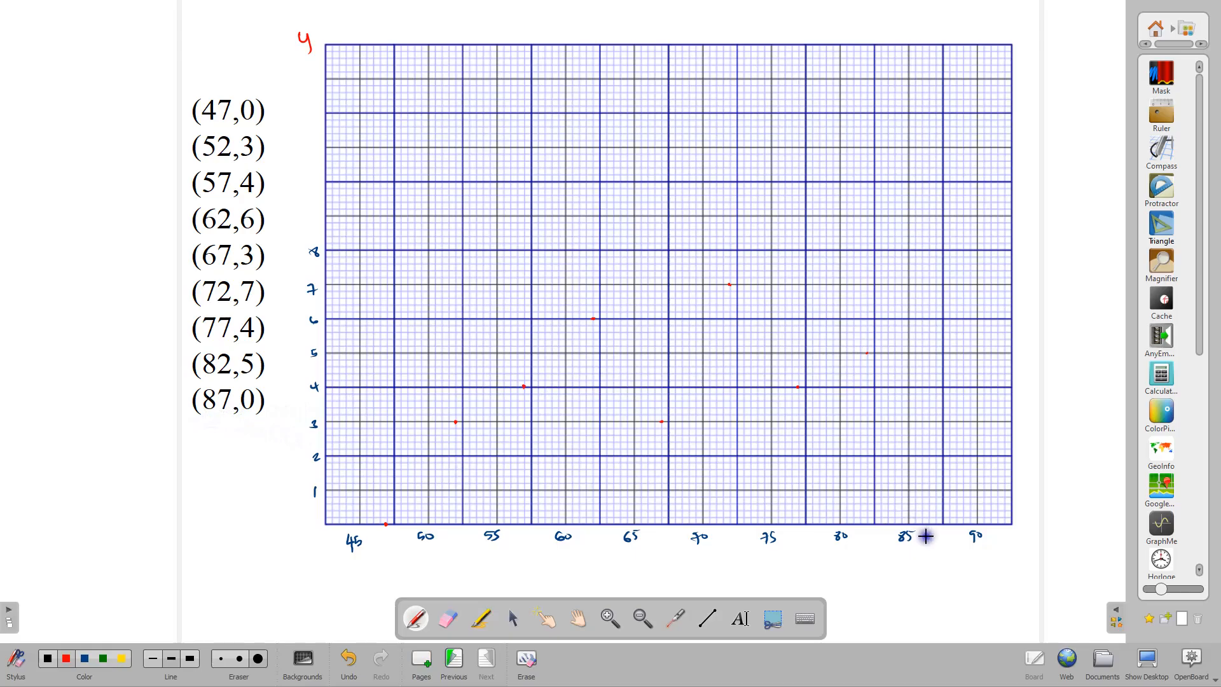
{"action": "mouse_move", "coordinate": [952, 540]}
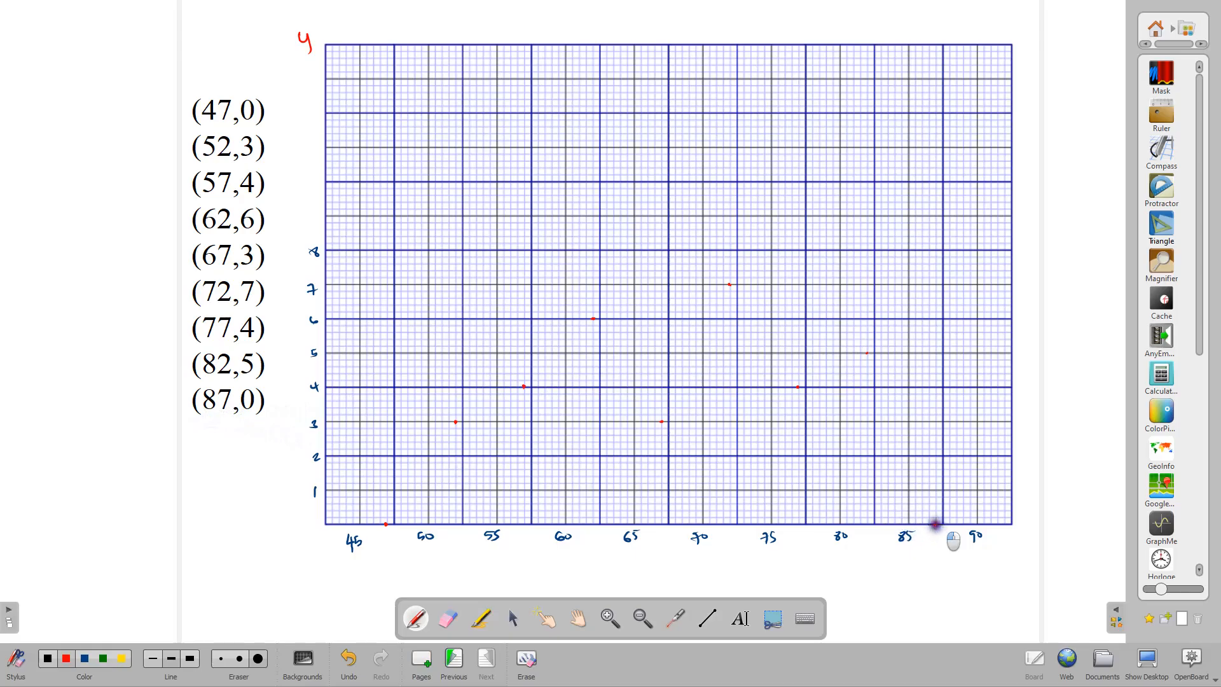
{"action": "mouse_move", "coordinate": [951, 539]}
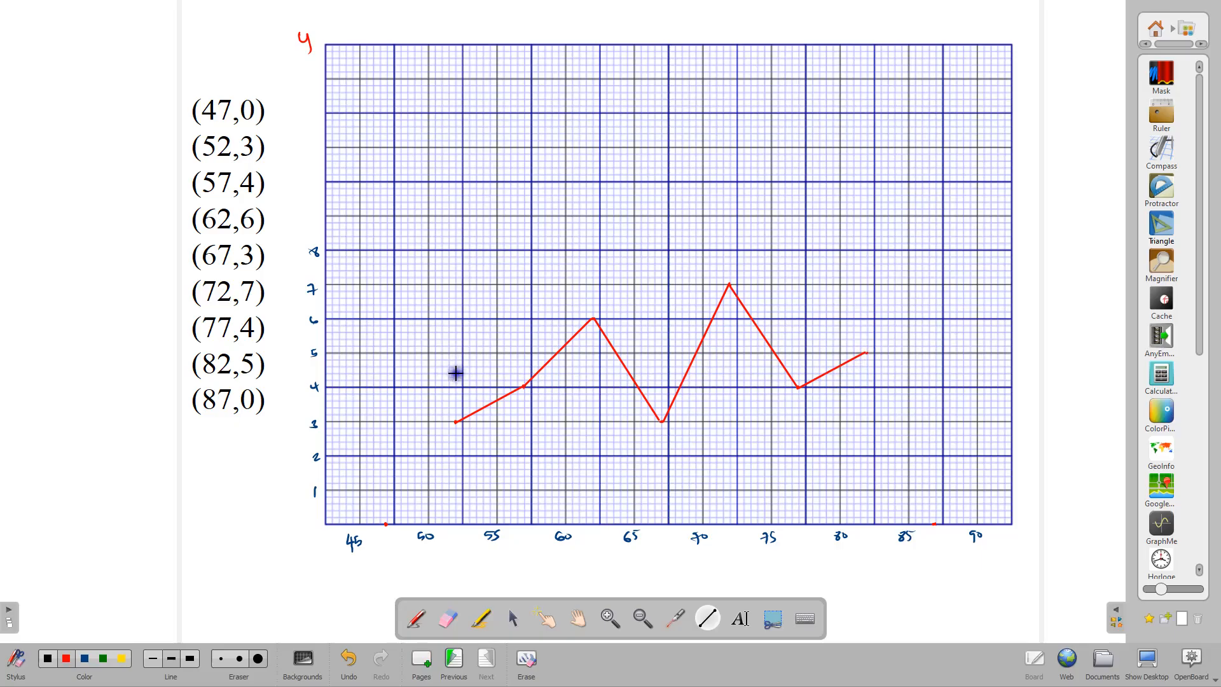
{"action": "mouse_move", "coordinate": [425, 447]}
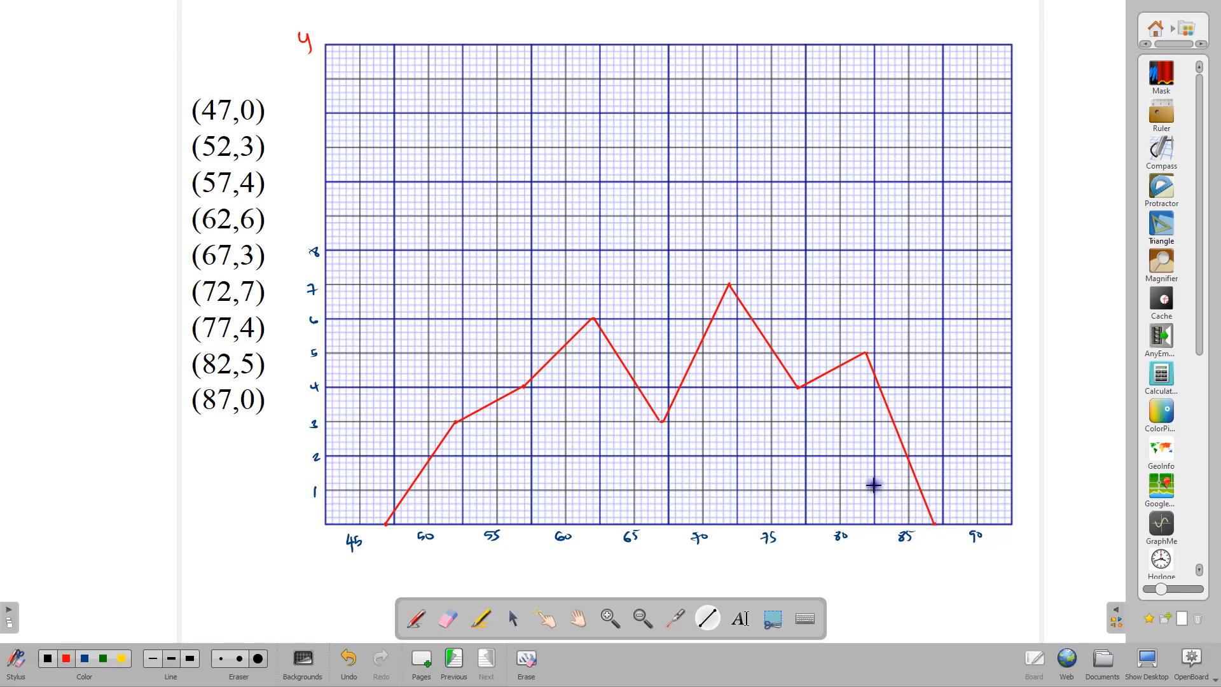
{"action": "mouse_move", "coordinate": [608, 455]}
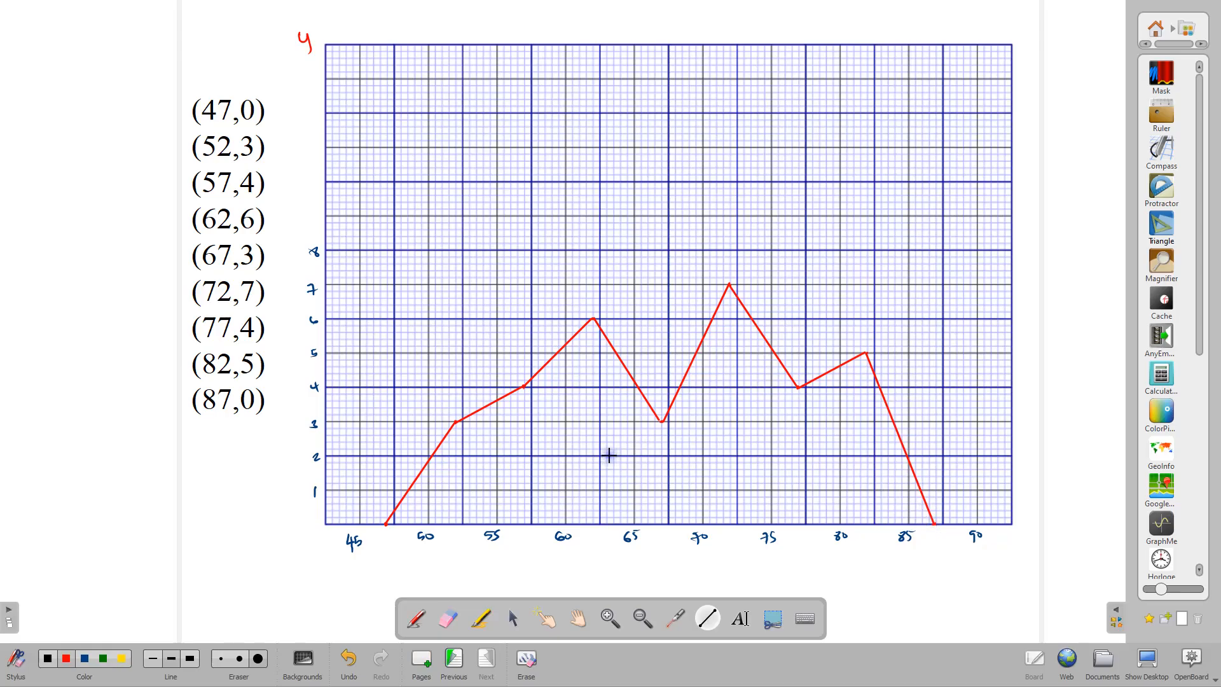
{"action": "mouse_move", "coordinate": [581, 435]}
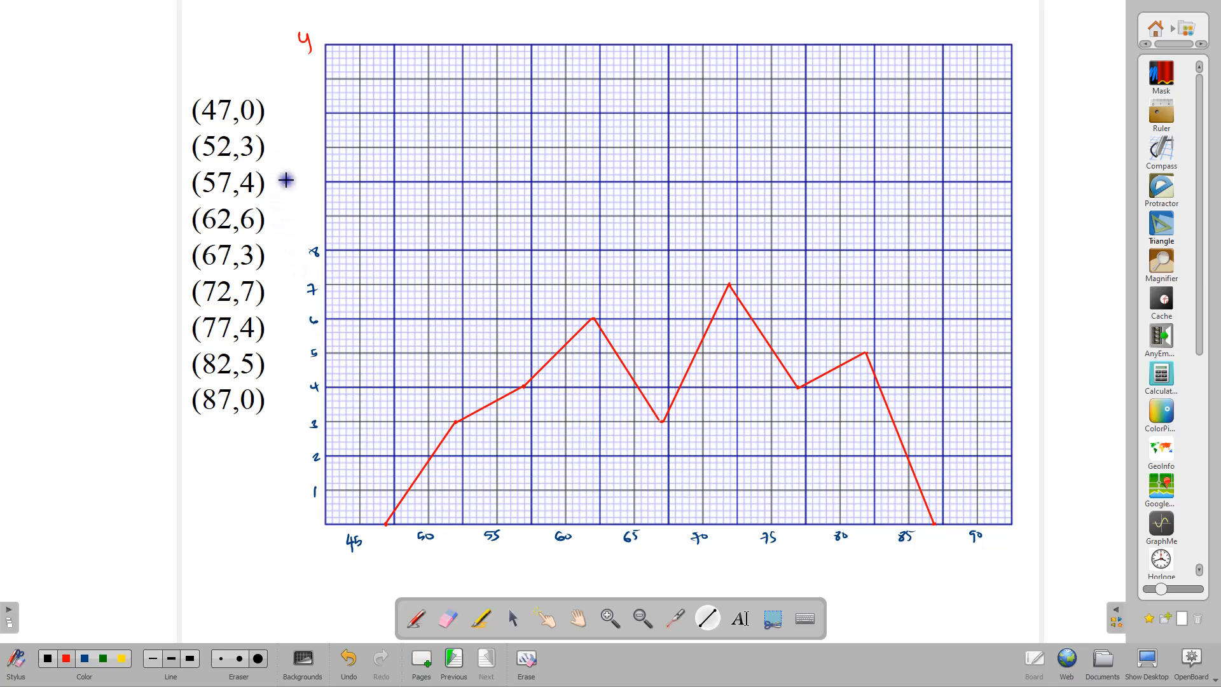
{"action": "mouse_move", "coordinate": [585, 581]}
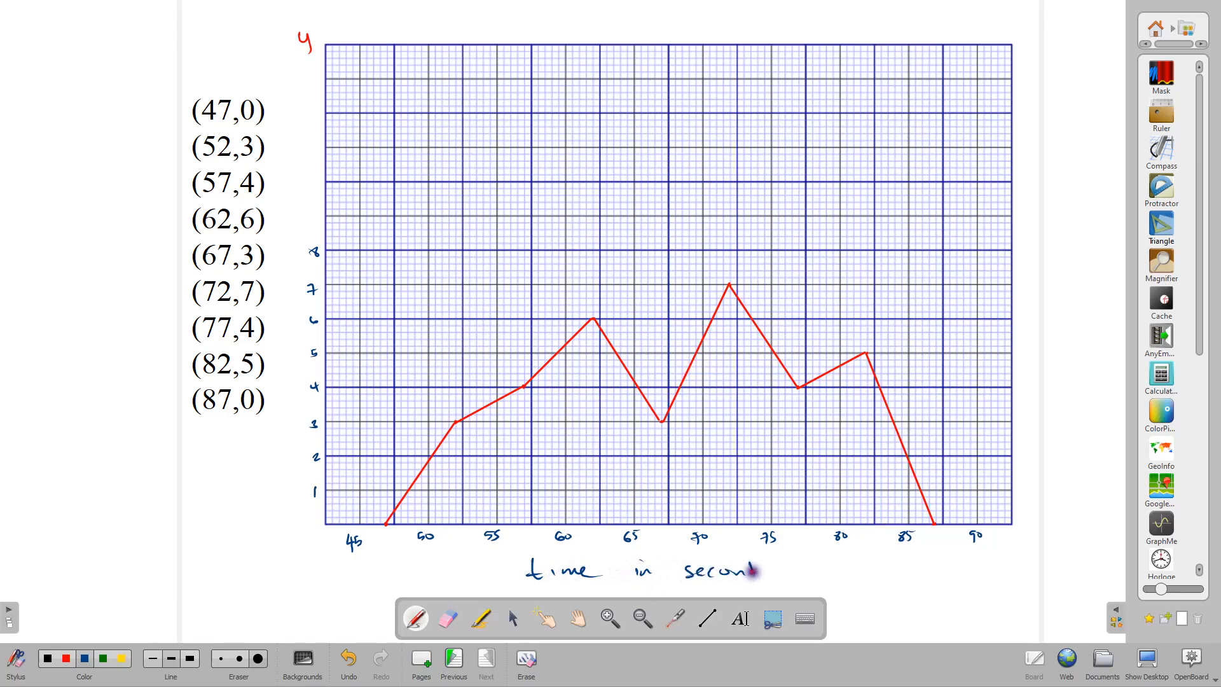
Handwrite 'time in seconds' under the x-axis with the pen
{"action": "type", "text": "ds"}
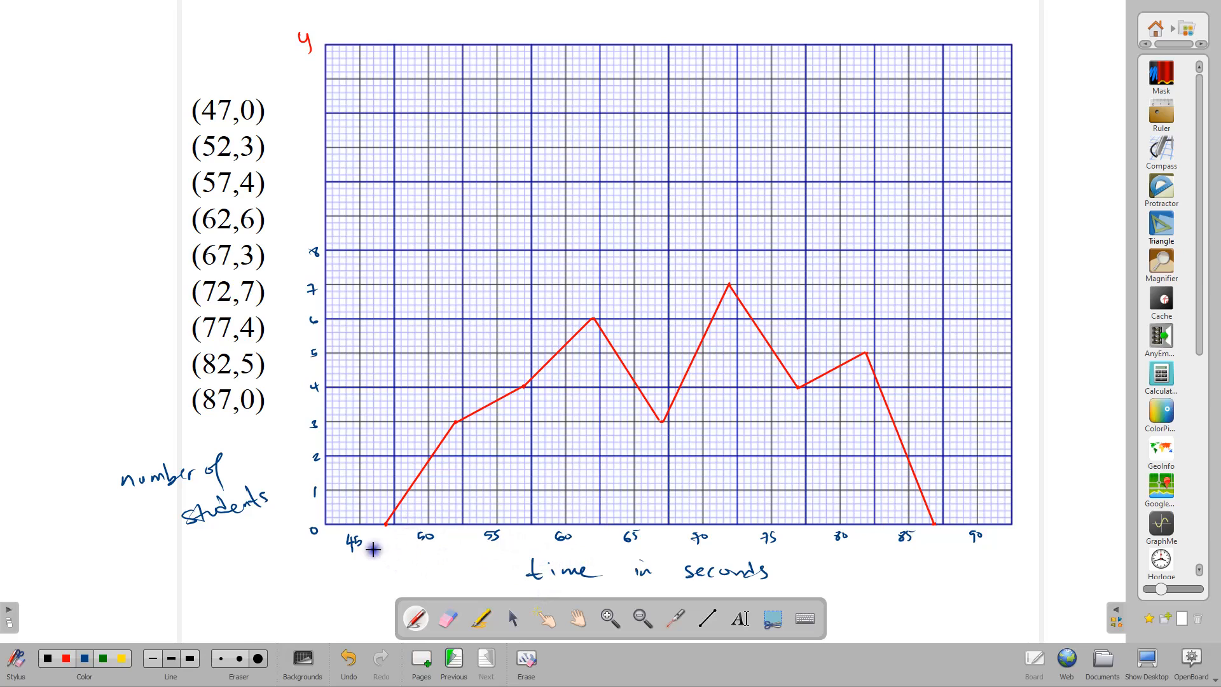
{"action": "mouse_move", "coordinate": [485, 556]}
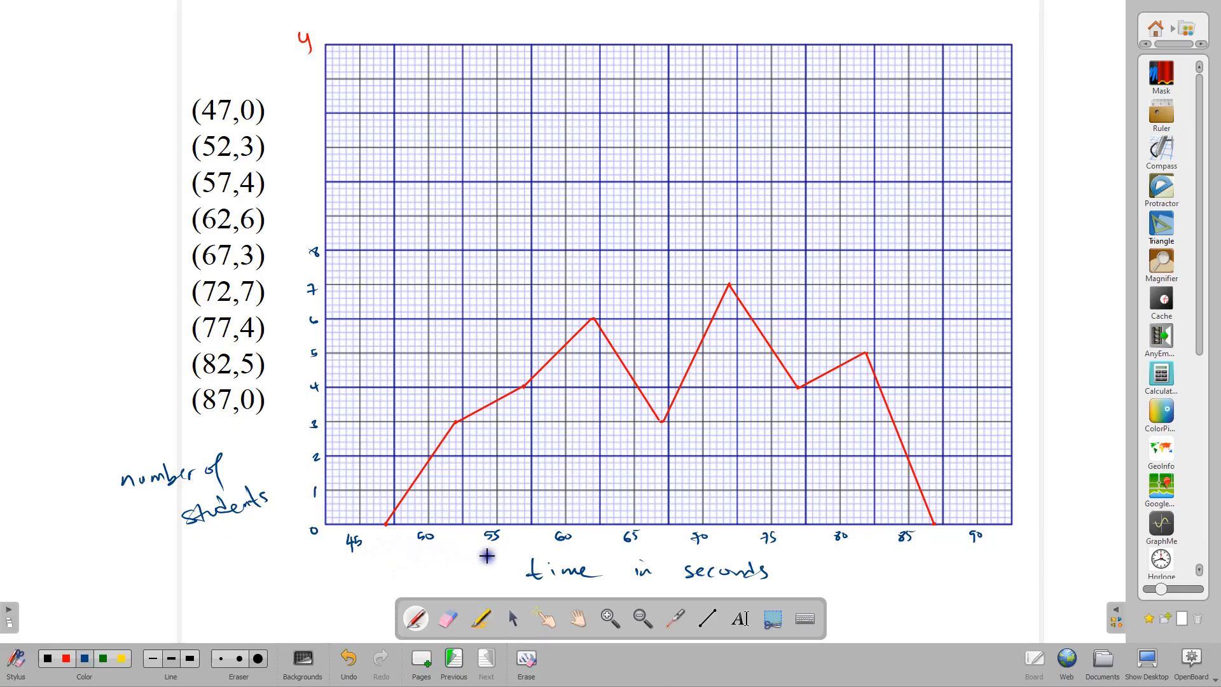